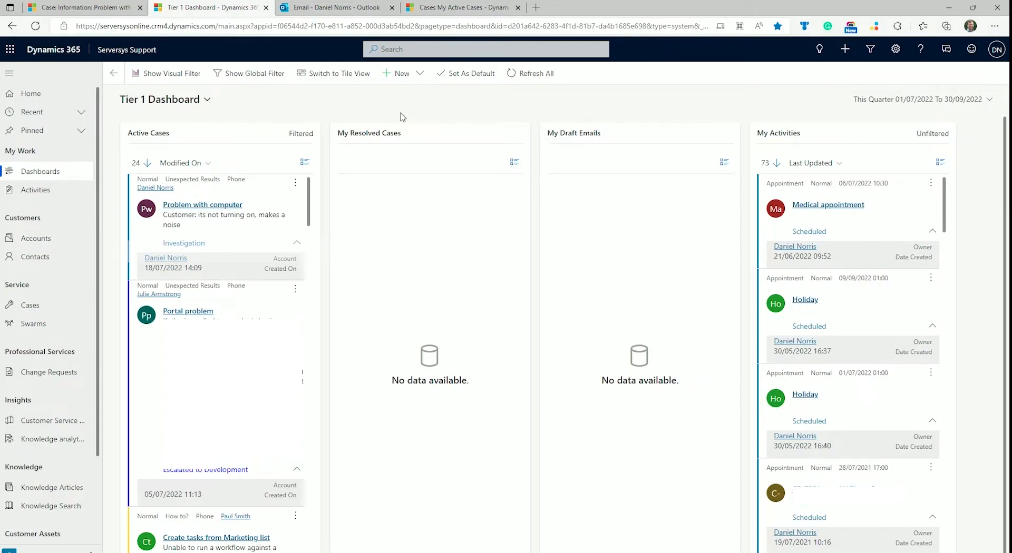
mouse_move(36, 188)
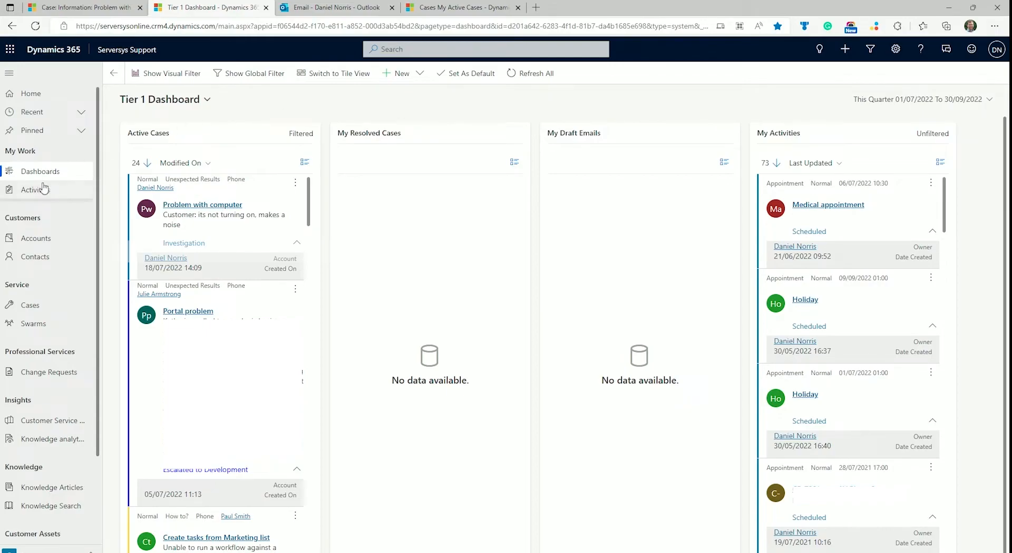
mouse_move(26, 209)
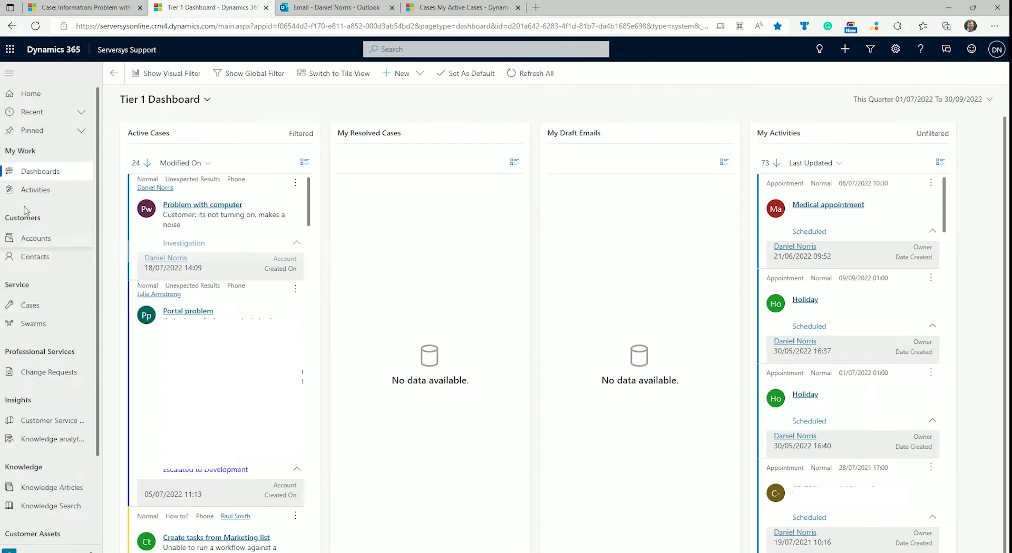
mouse_move(73, 182)
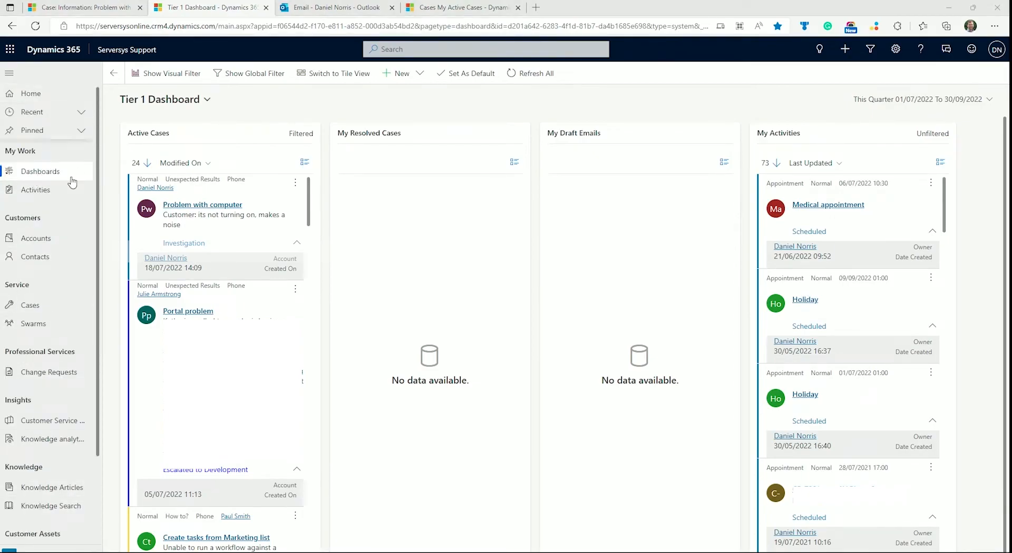
mouse_move(545, 90)
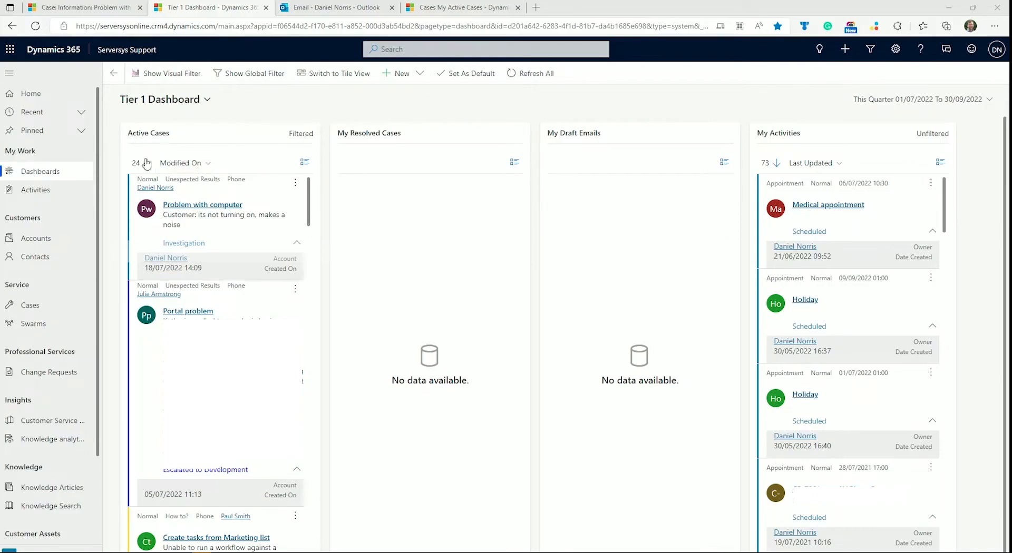
mouse_move(710, 186)
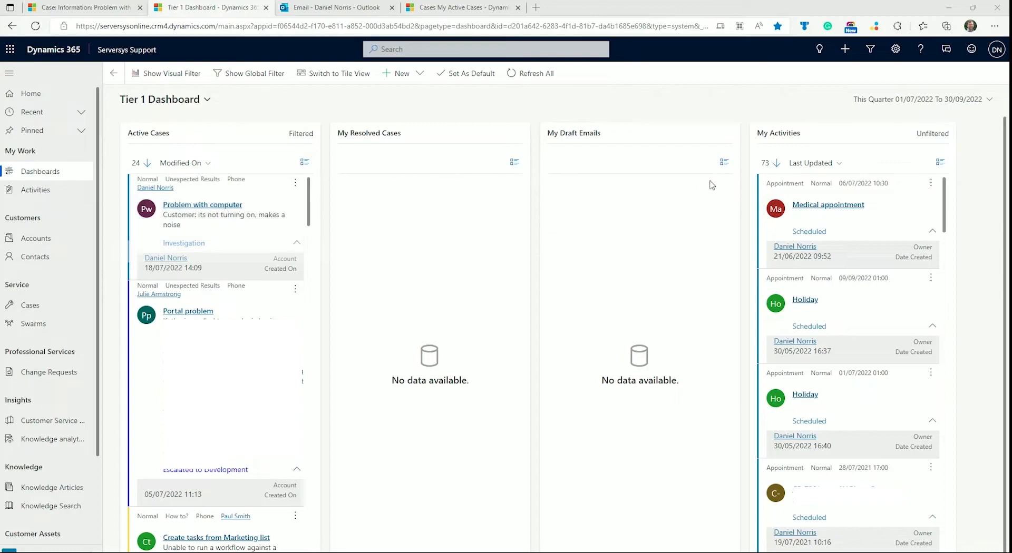
mouse_move(161, 144)
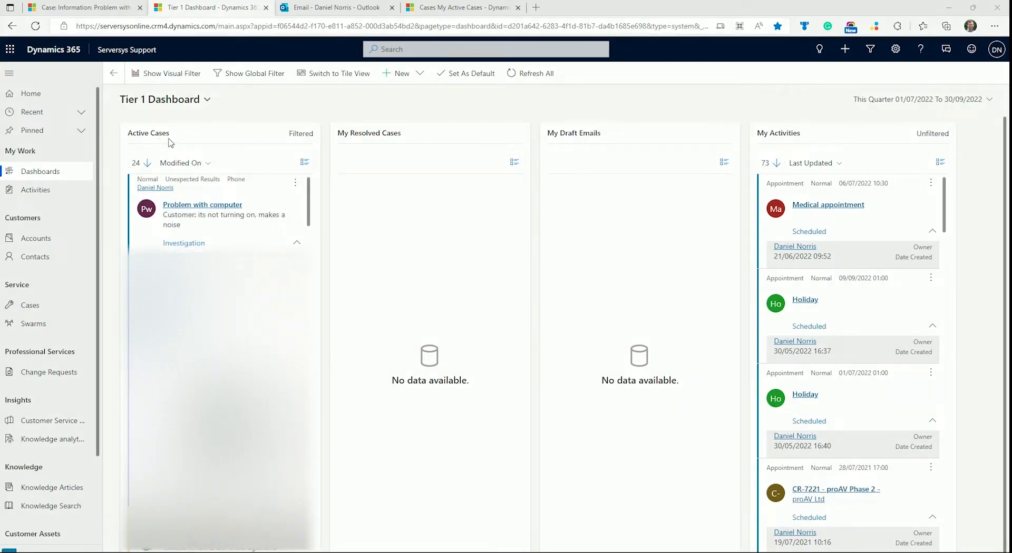
mouse_move(148, 133)
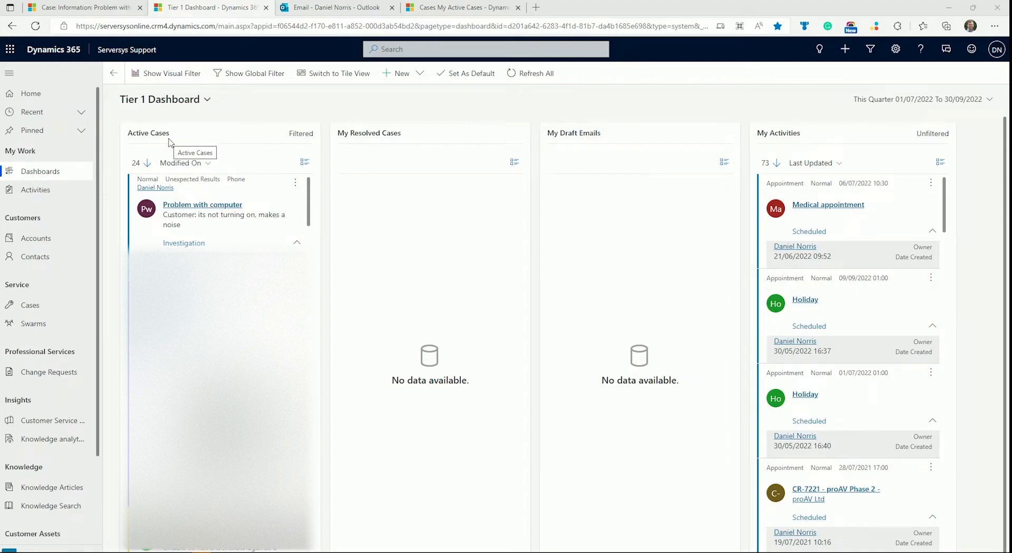
mouse_move(363, 145)
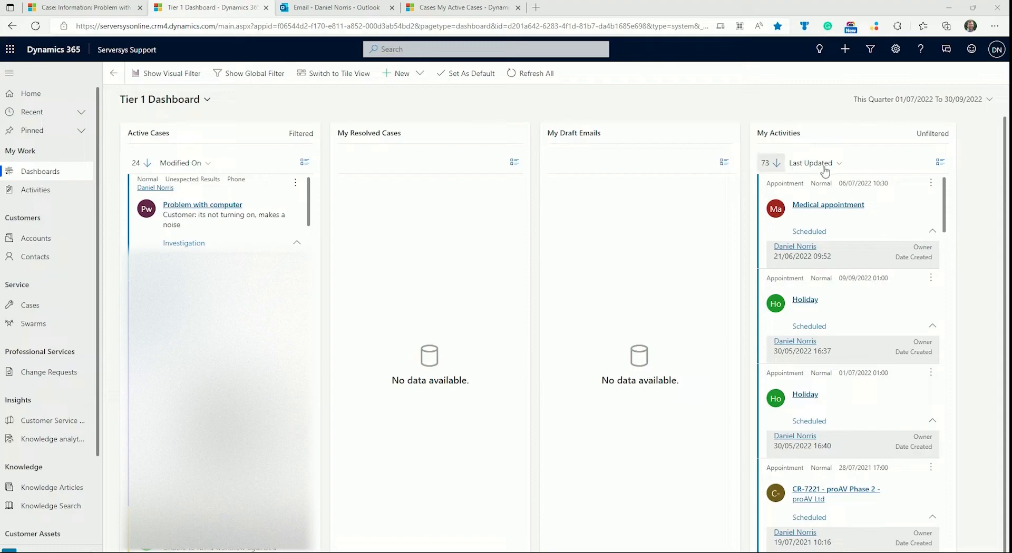
- Switch from the current dashboard to the Tier 2 Dashboard showing priority, incident type, origin and resolution charts
scroll(down, 3)
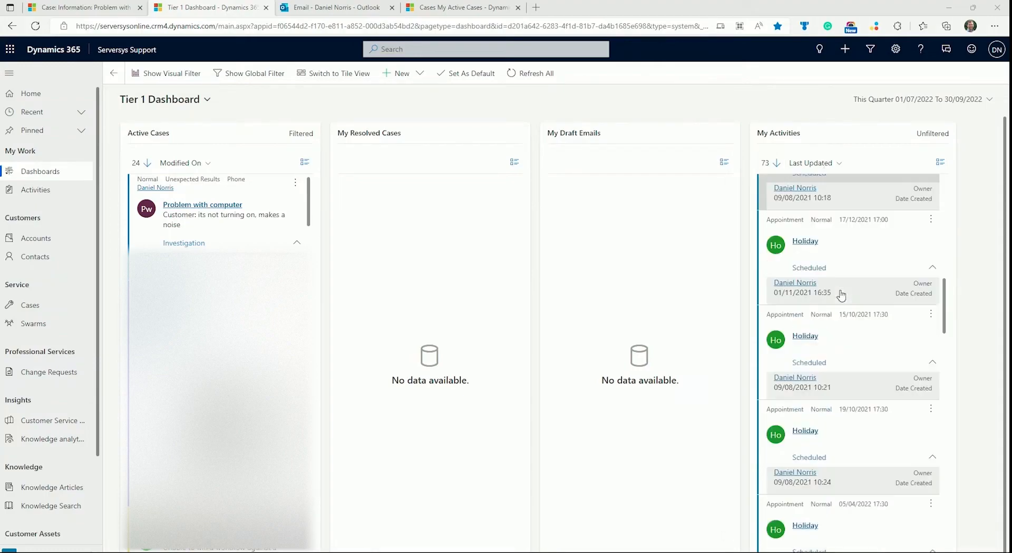
scroll(up, 3)
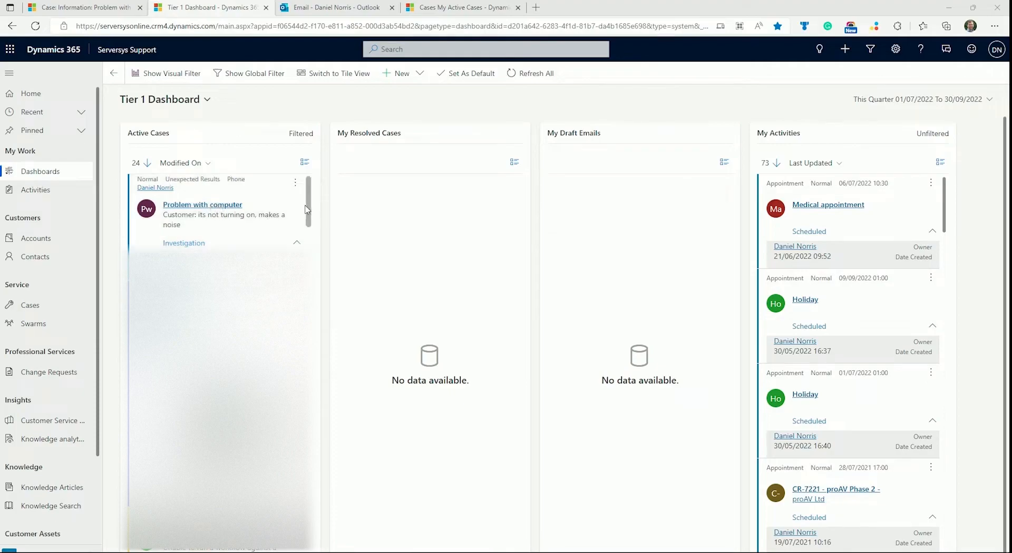
scroll(down, 3)
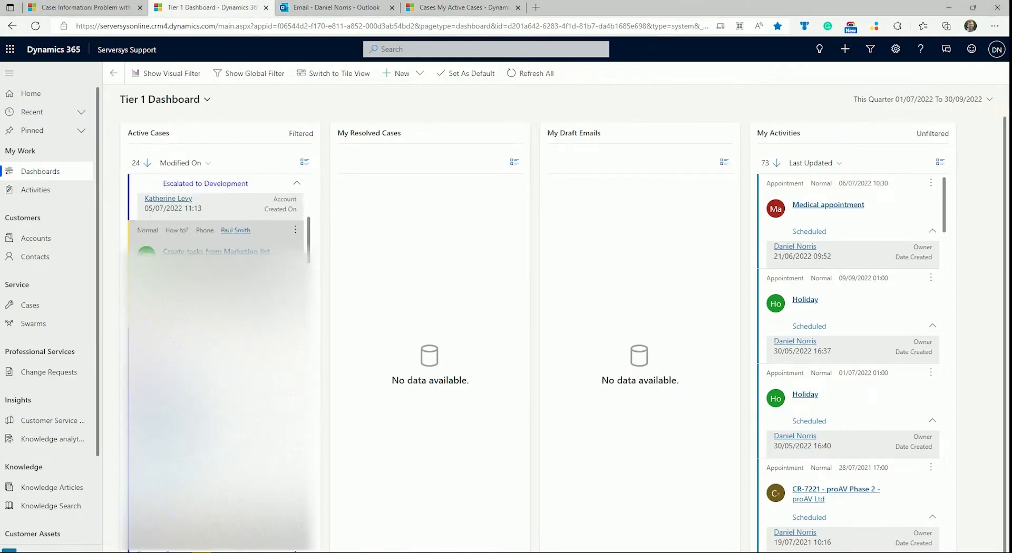
scroll(down, 3)
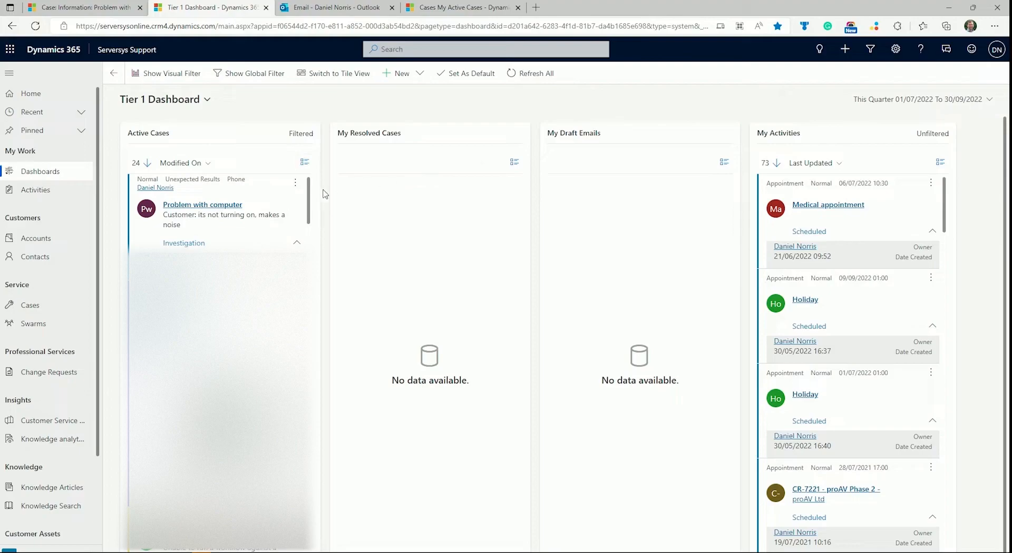
scroll(down, 3)
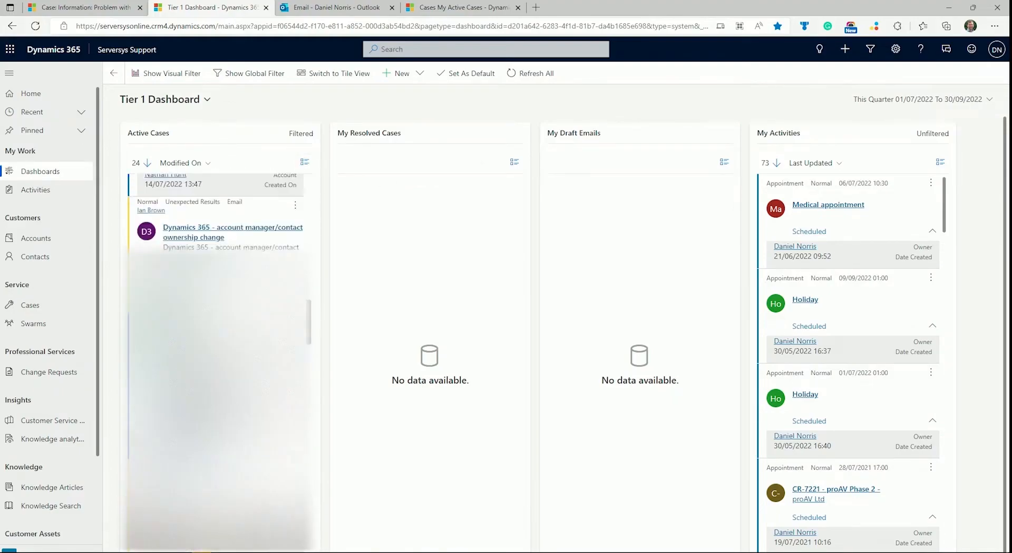
scroll(down, 3)
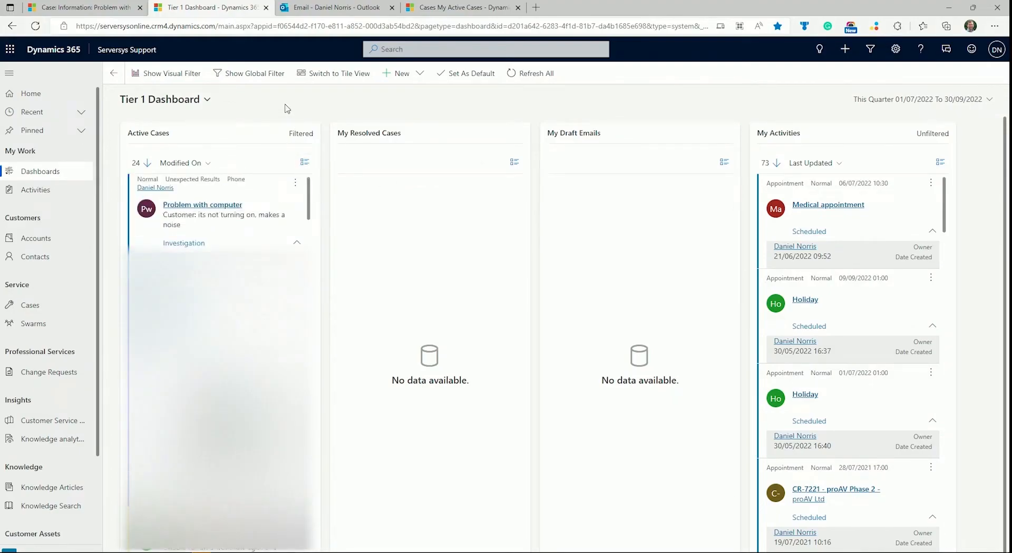
click(206, 99)
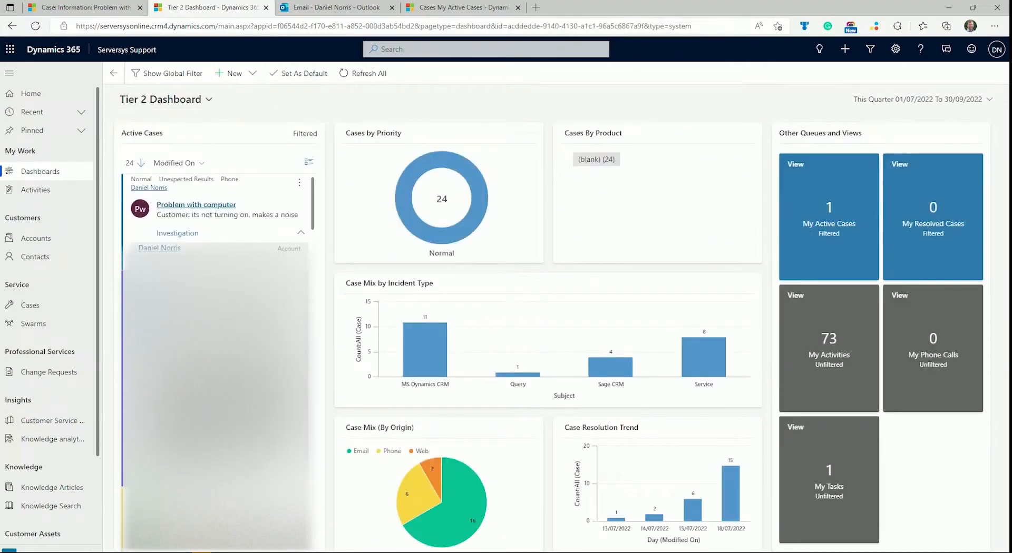
mouse_move(610, 358)
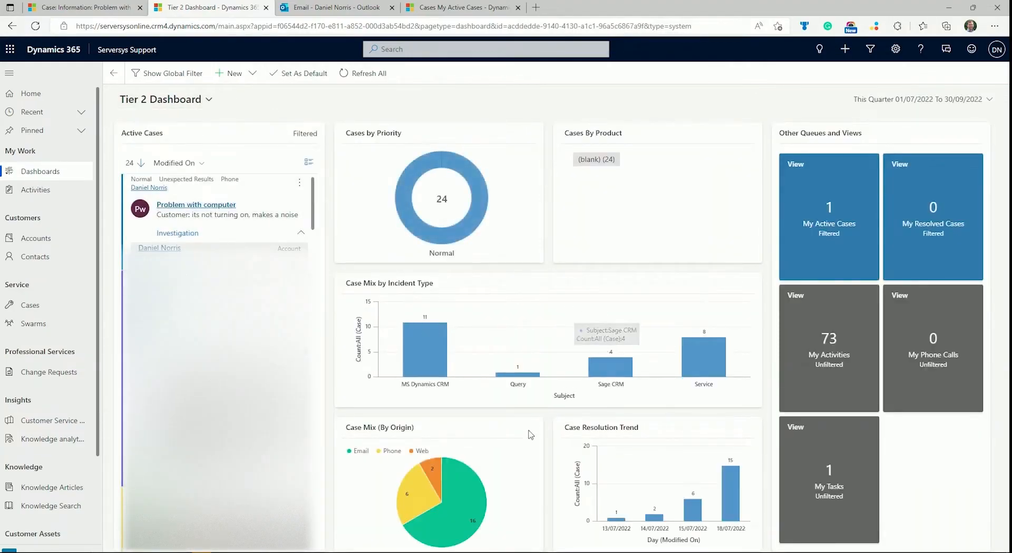
mouse_move(452, 479)
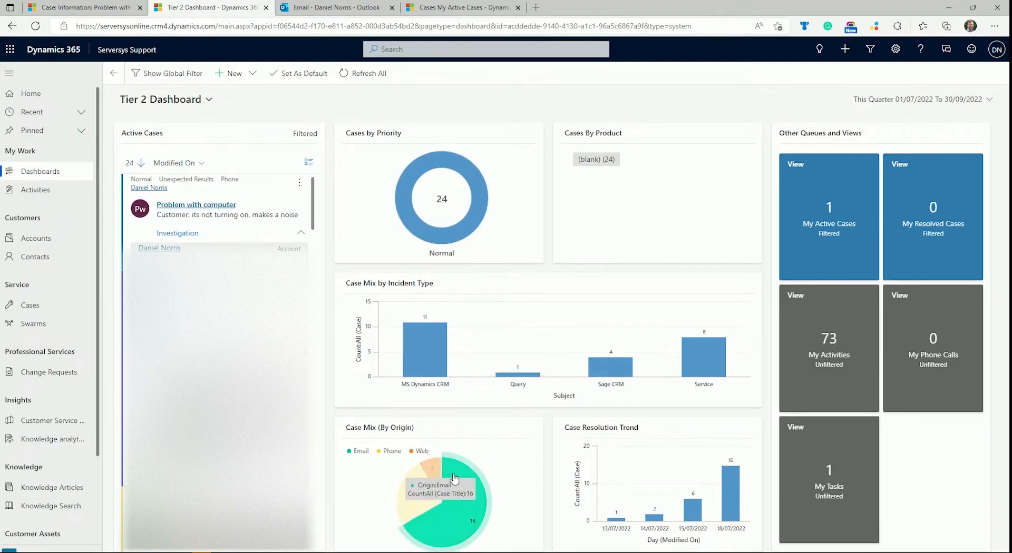
mouse_move(473, 219)
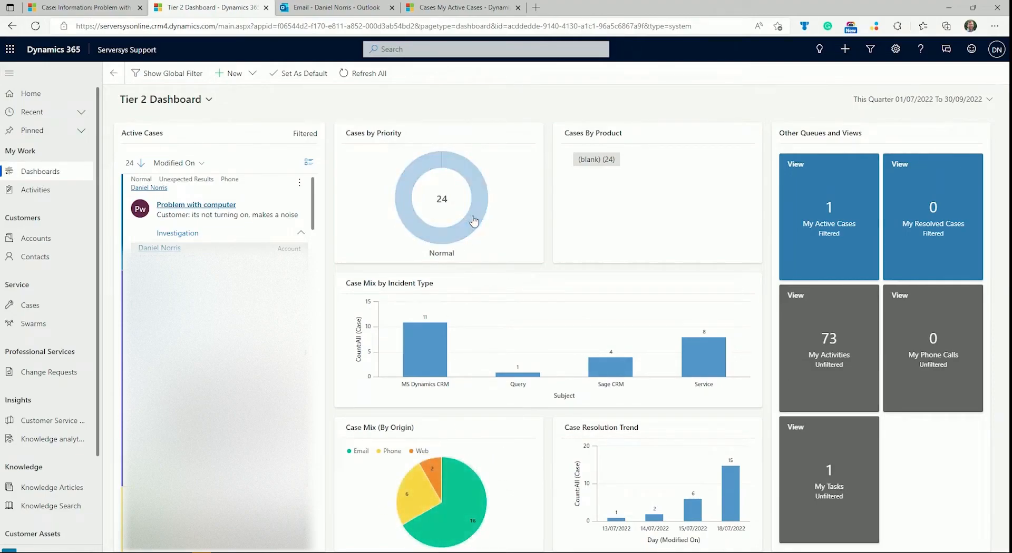
mouse_move(424, 347)
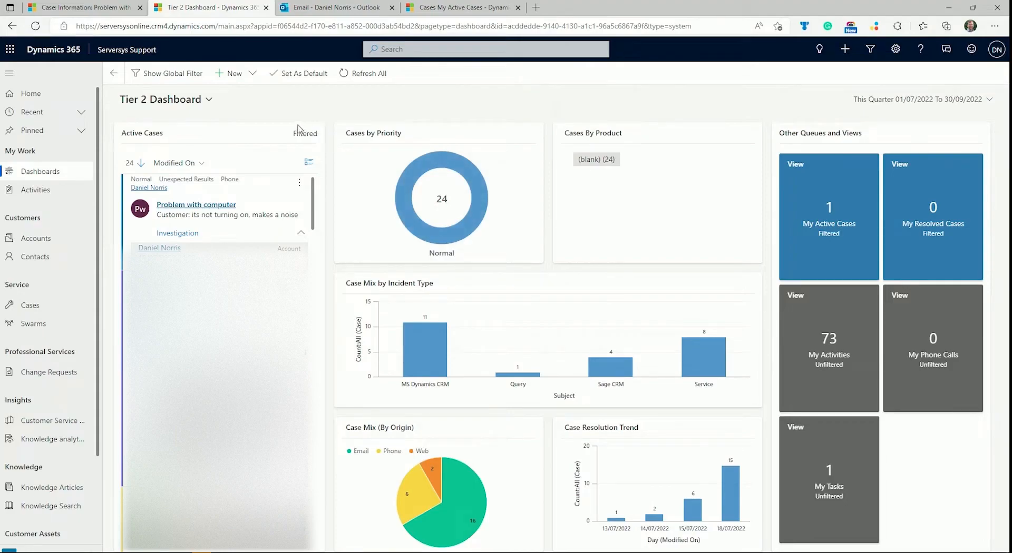
mouse_move(257, 98)
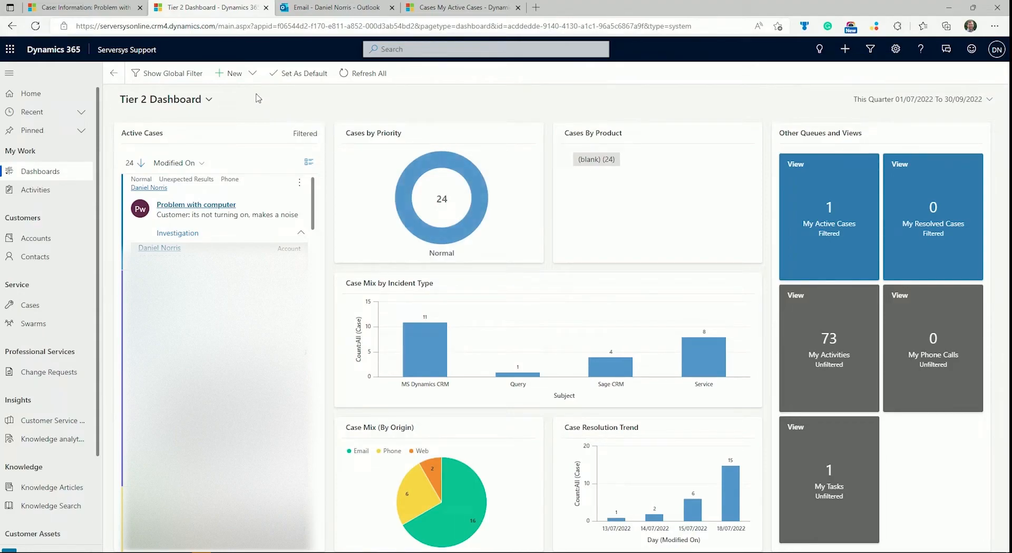
mouse_move(251, 75)
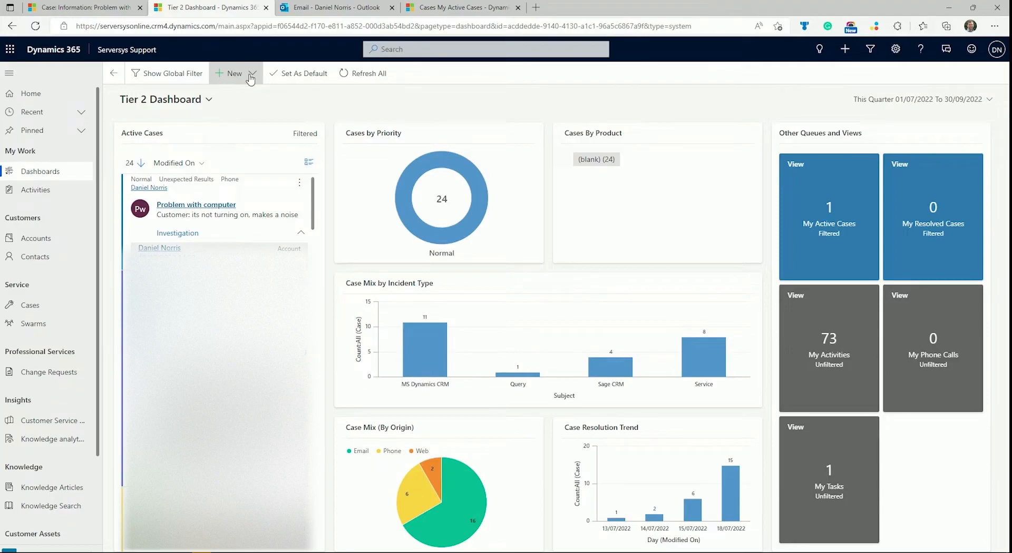
- Start a new Dynamics 365 Dashboard from the New menu, bringing up the Choose Layout dialog
click(252, 73)
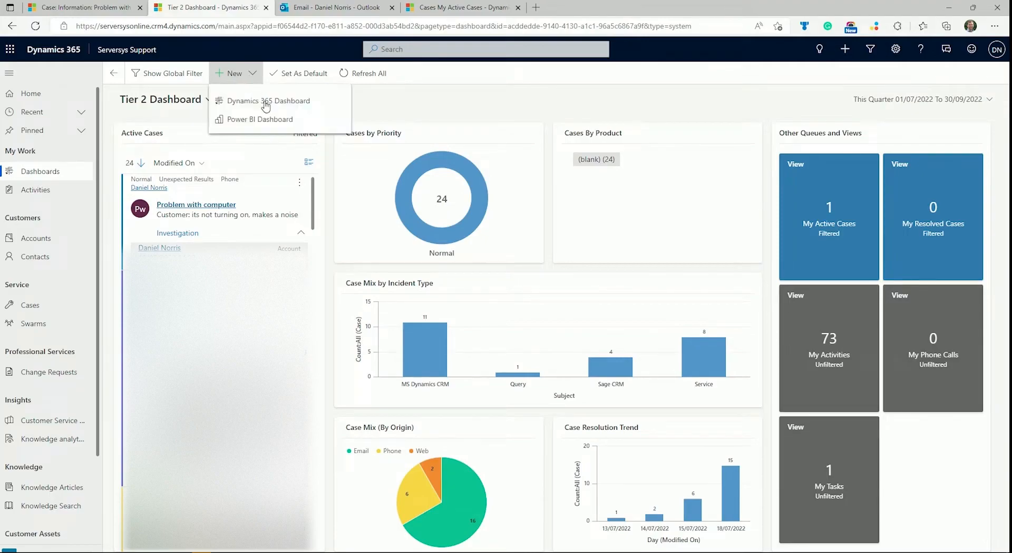
mouse_move(268, 100)
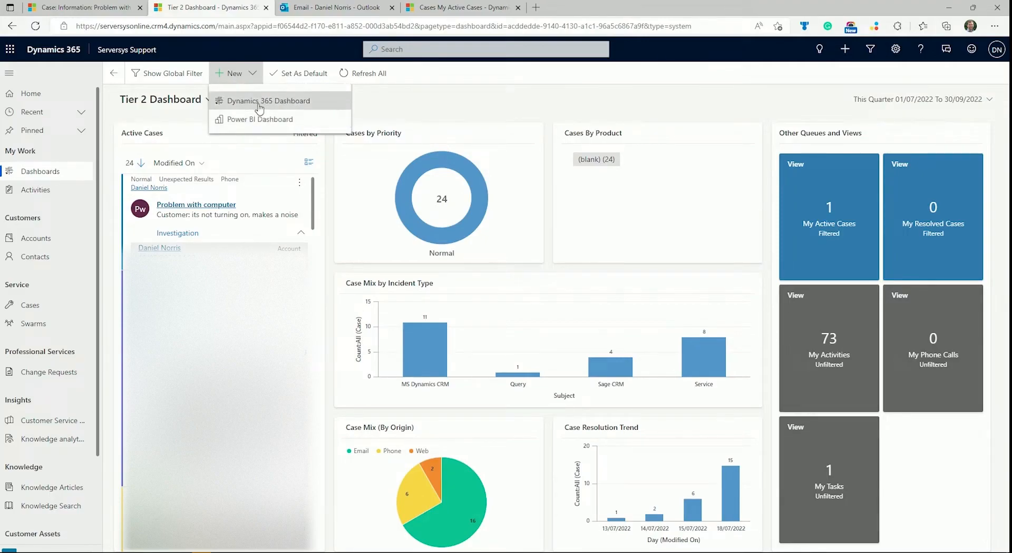
mouse_move(258, 119)
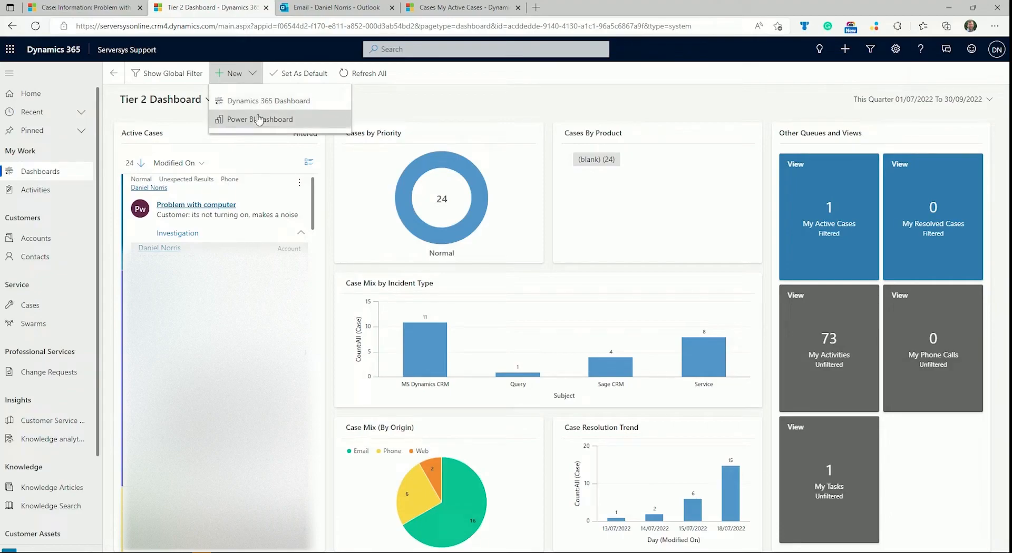
mouse_move(265, 101)
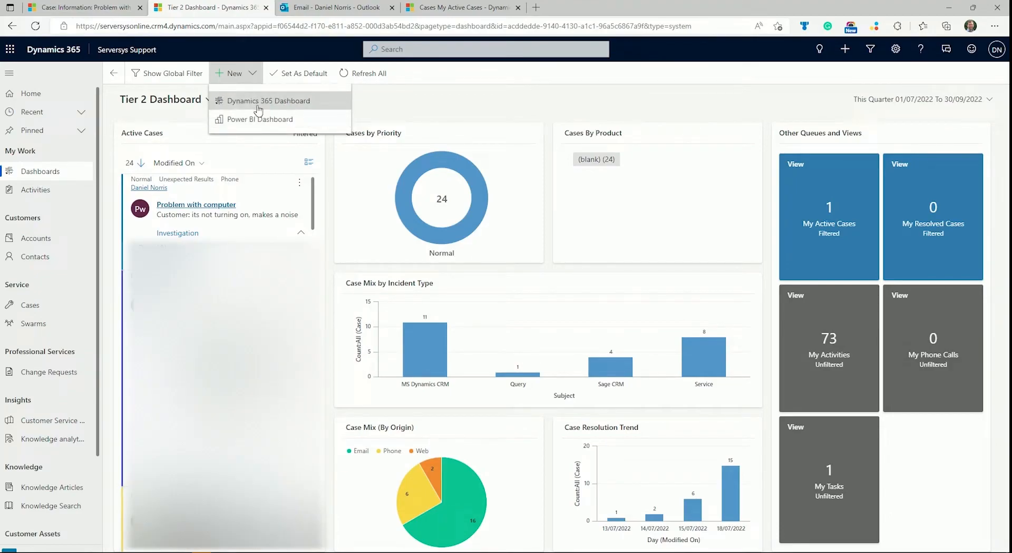
click(267, 100)
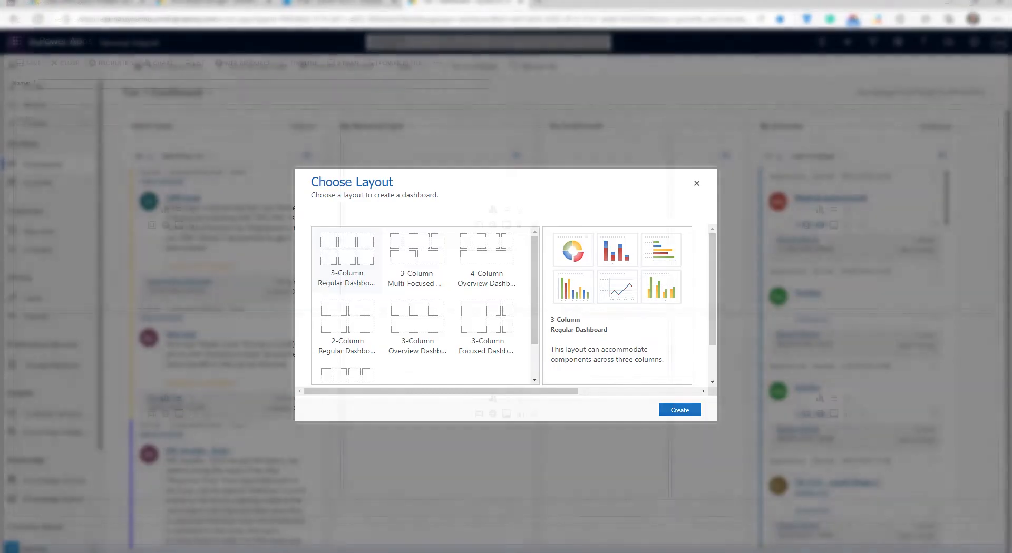
click(677, 410)
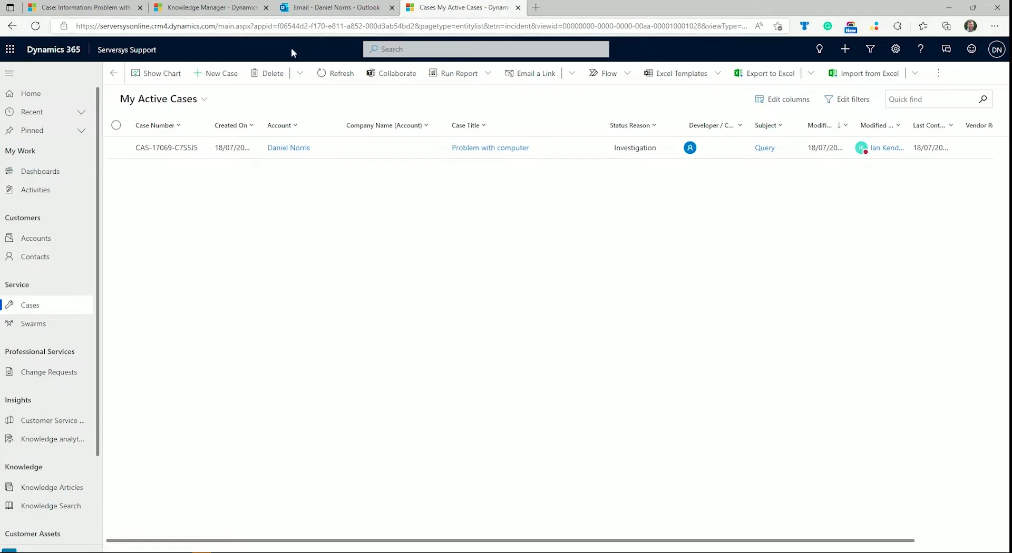
mouse_move(929, 149)
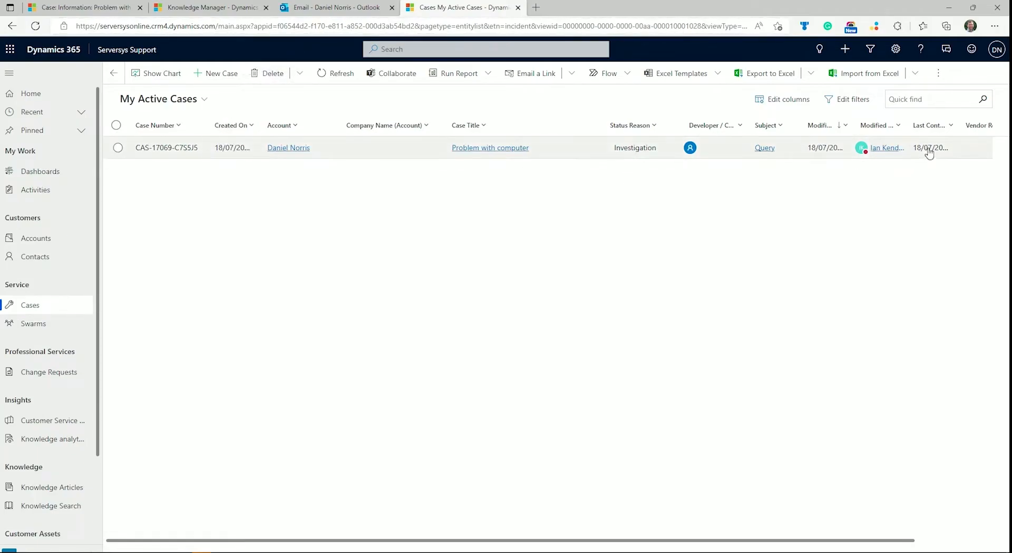
mouse_move(261, 151)
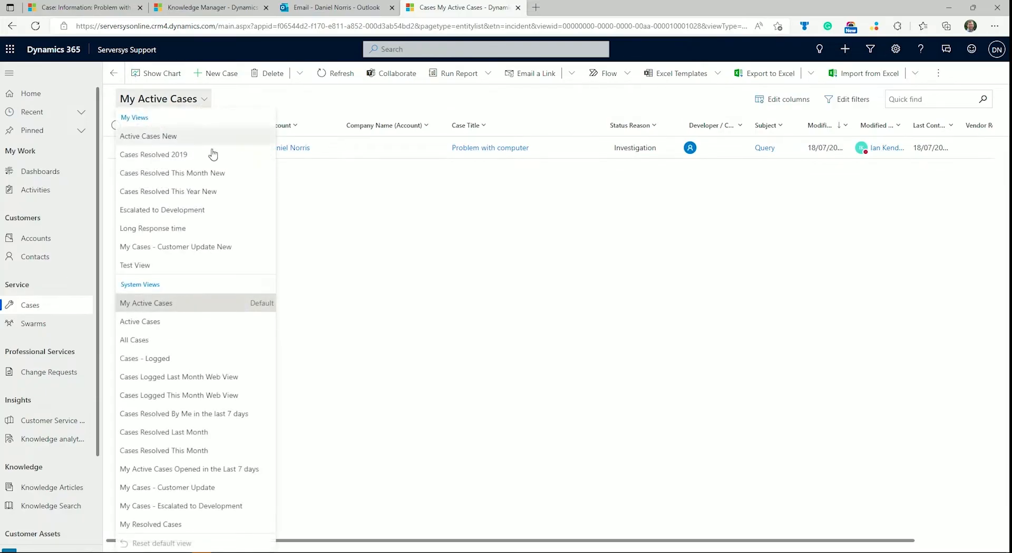
mouse_move(183, 506)
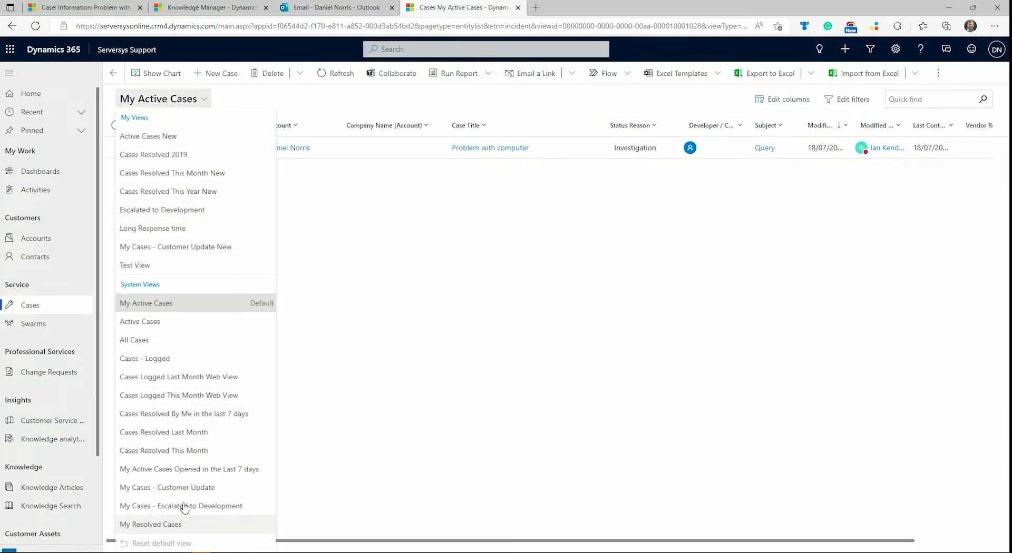
mouse_move(183, 393)
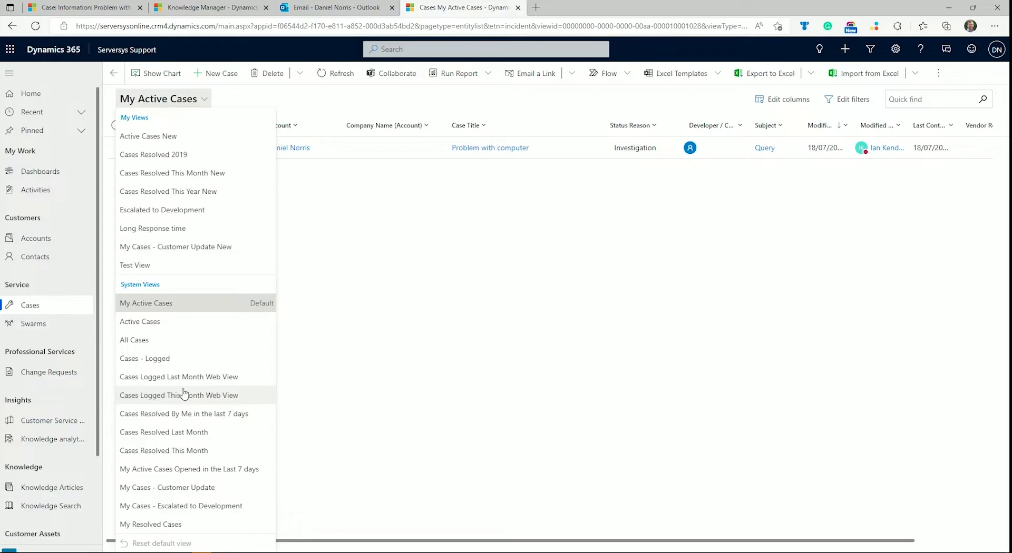
mouse_move(254, 449)
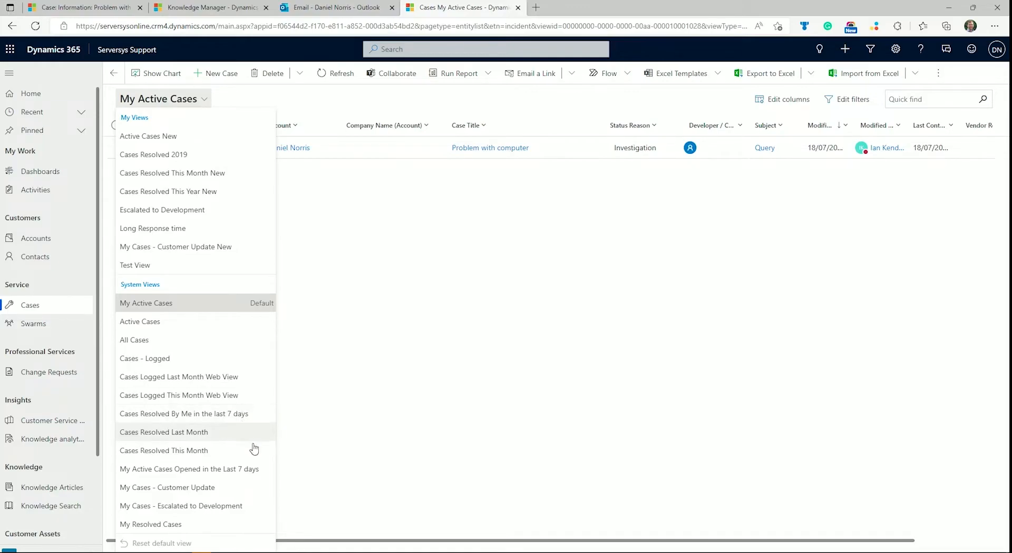
mouse_move(263, 395)
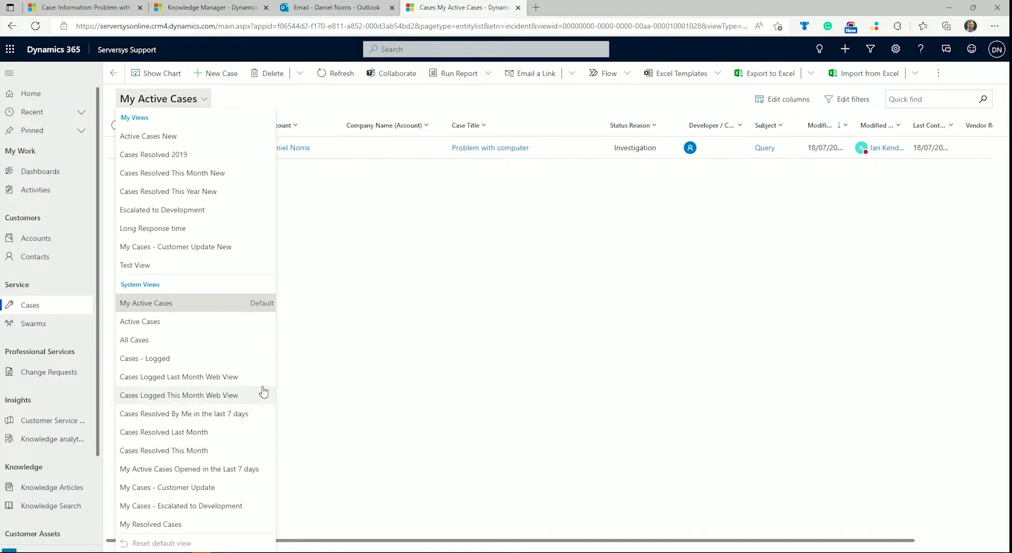
mouse_move(252, 366)
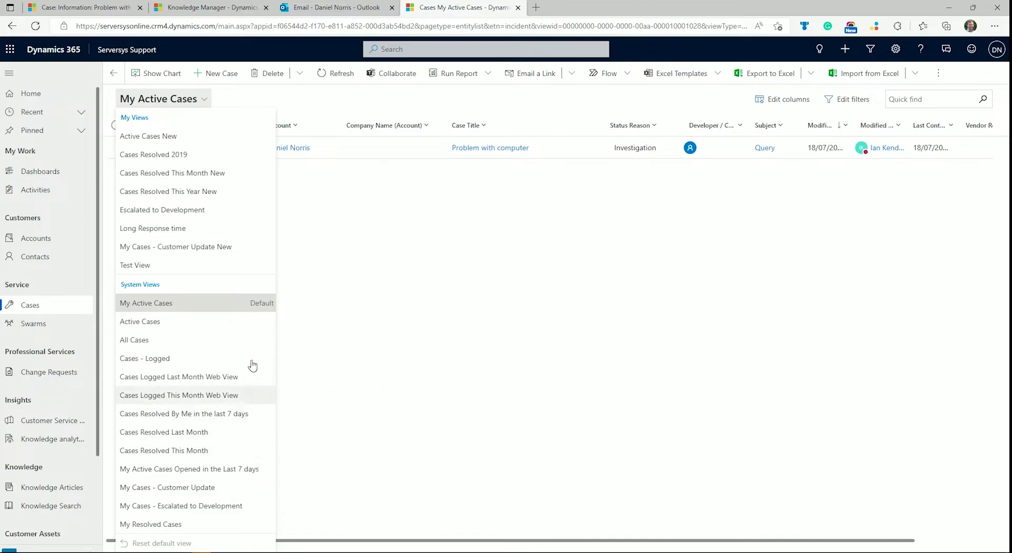
mouse_move(245, 271)
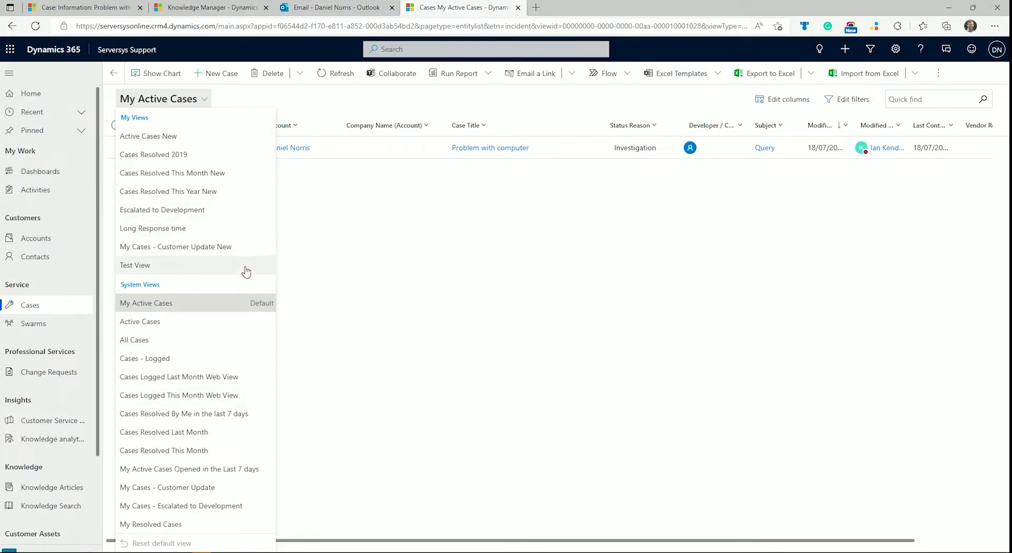
click(331, 299)
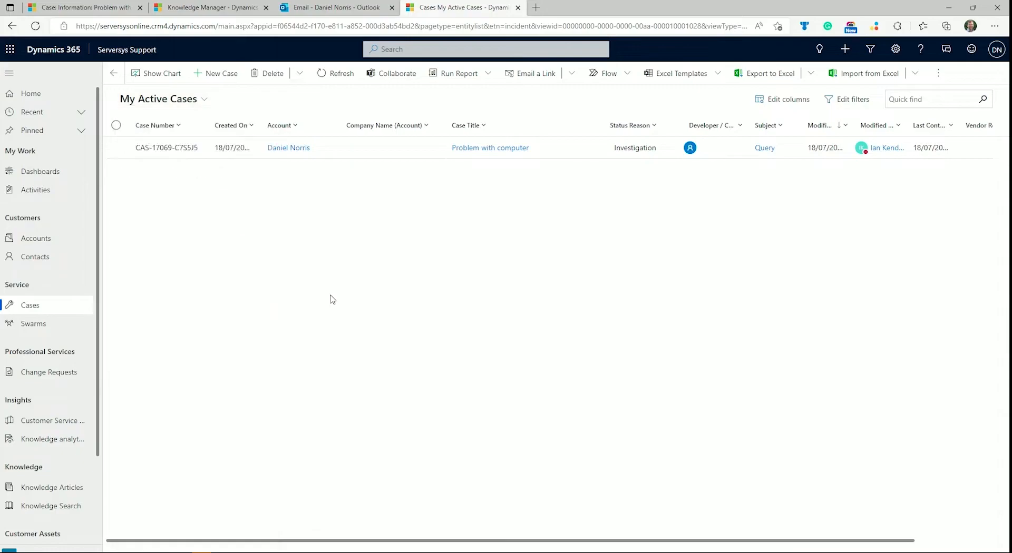
mouse_move(280, 126)
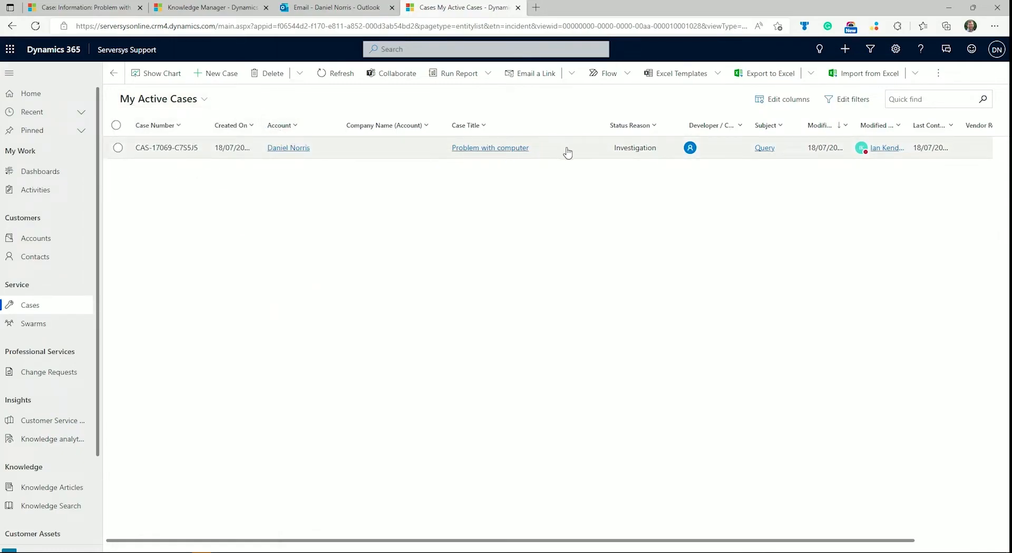
mouse_move(925, 149)
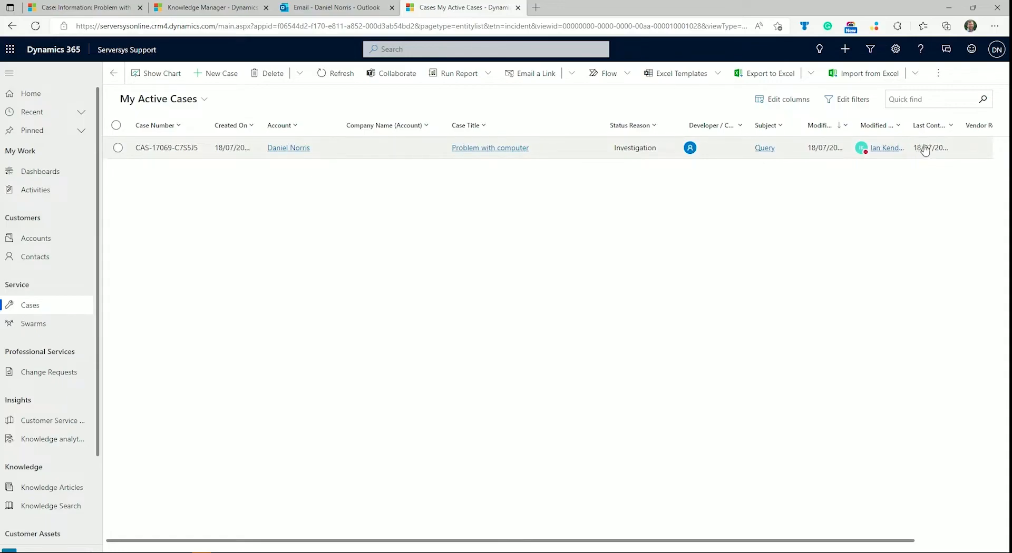
mouse_move(933, 148)
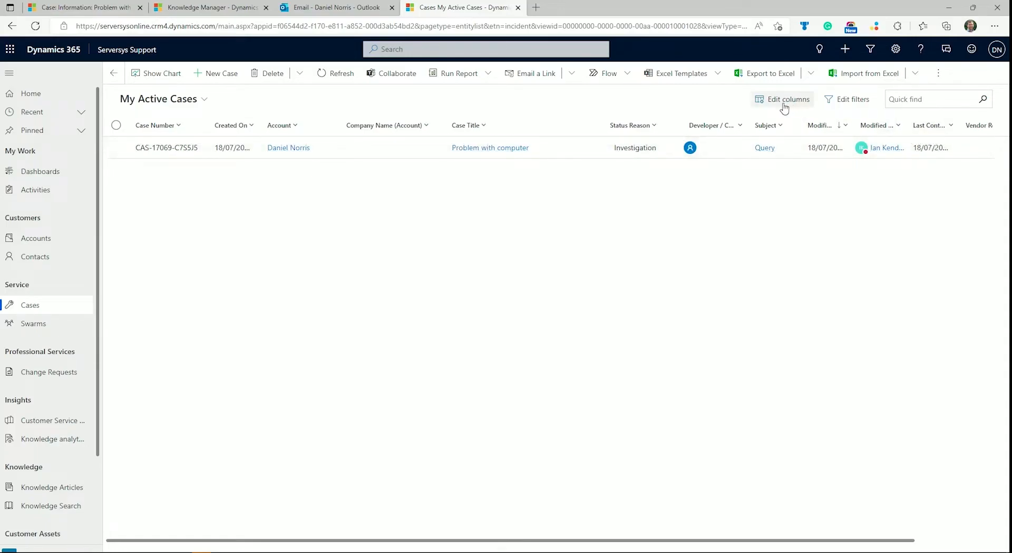
mouse_move(844, 49)
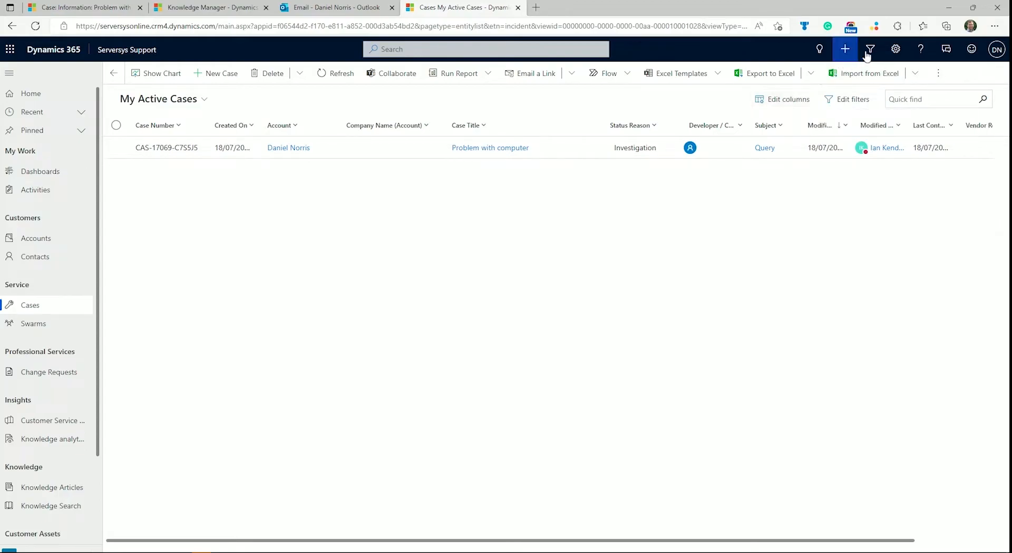
mouse_move(805, 94)
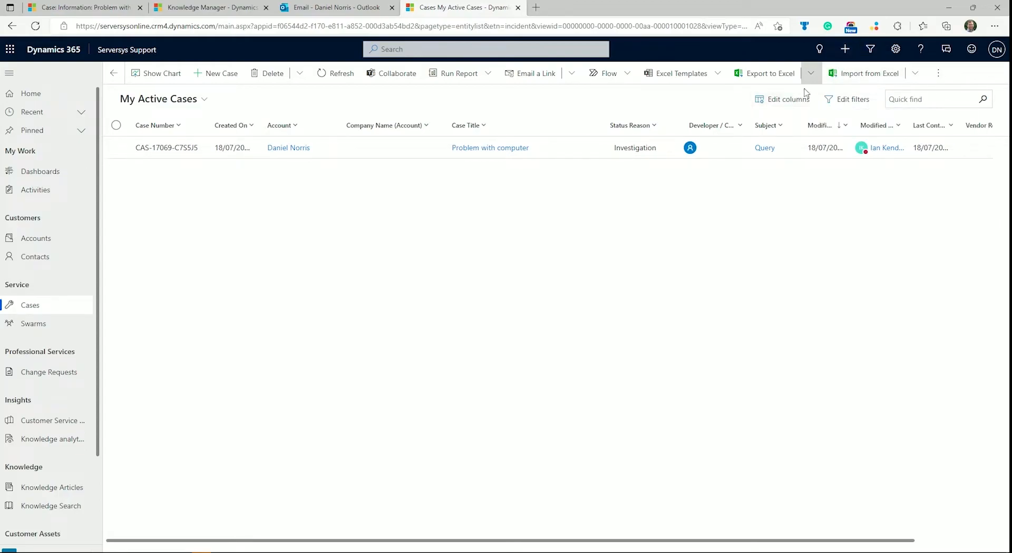
click(786, 99)
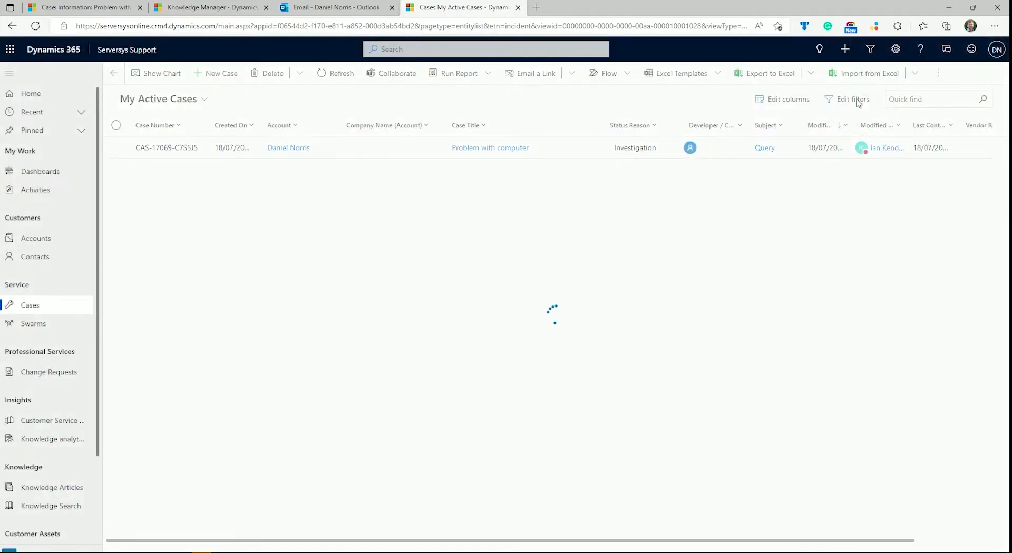
click(851, 99)
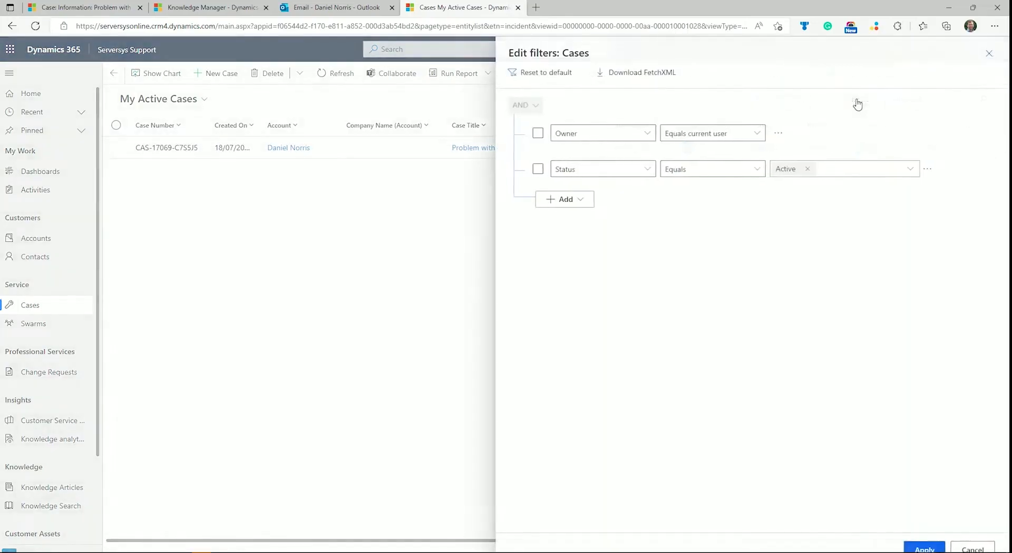
mouse_move(848, 85)
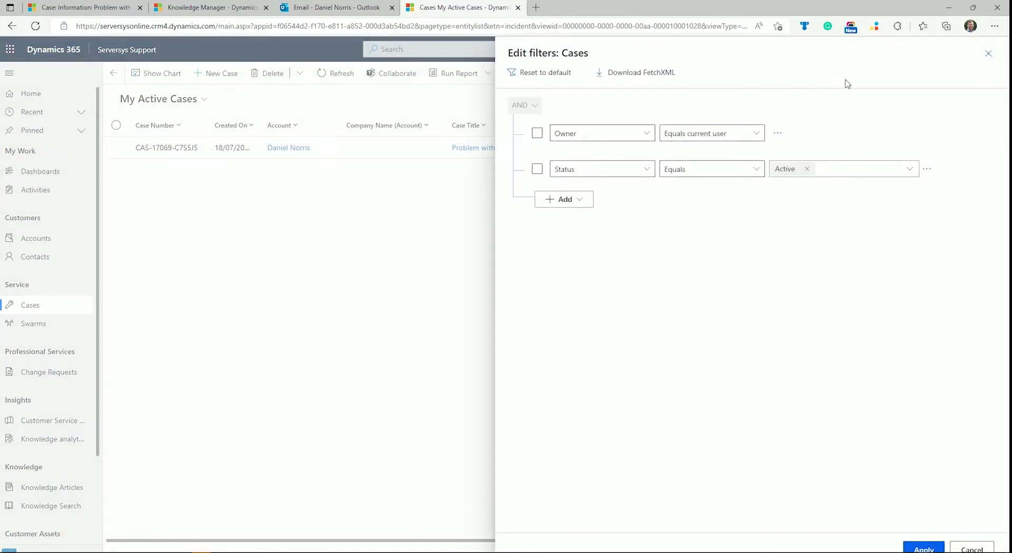
click(987, 53)
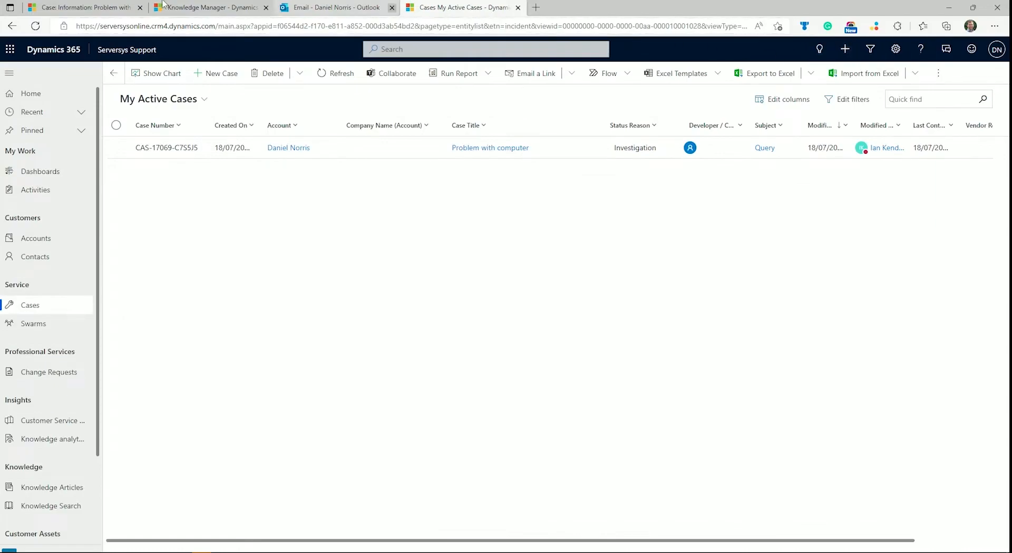
- Open the 'Problem with computer' case record and review its Severity options, leaving it at Priority 3
click(490, 148)
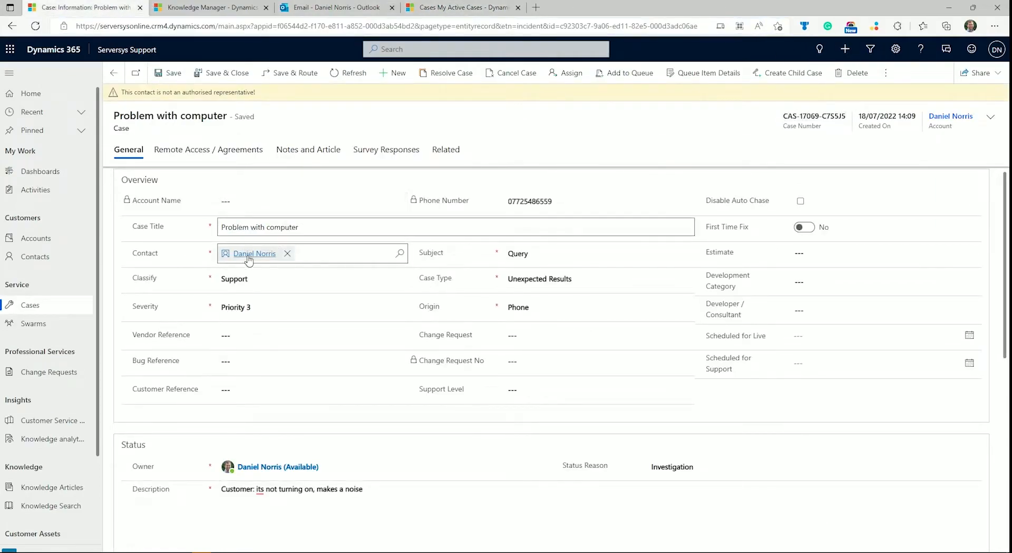
click(312, 307)
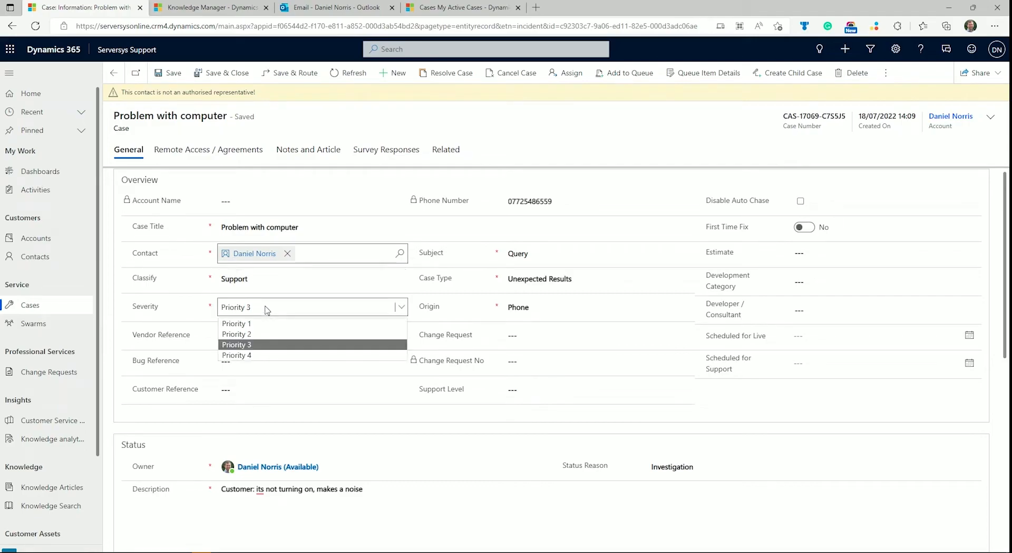
click(236, 344)
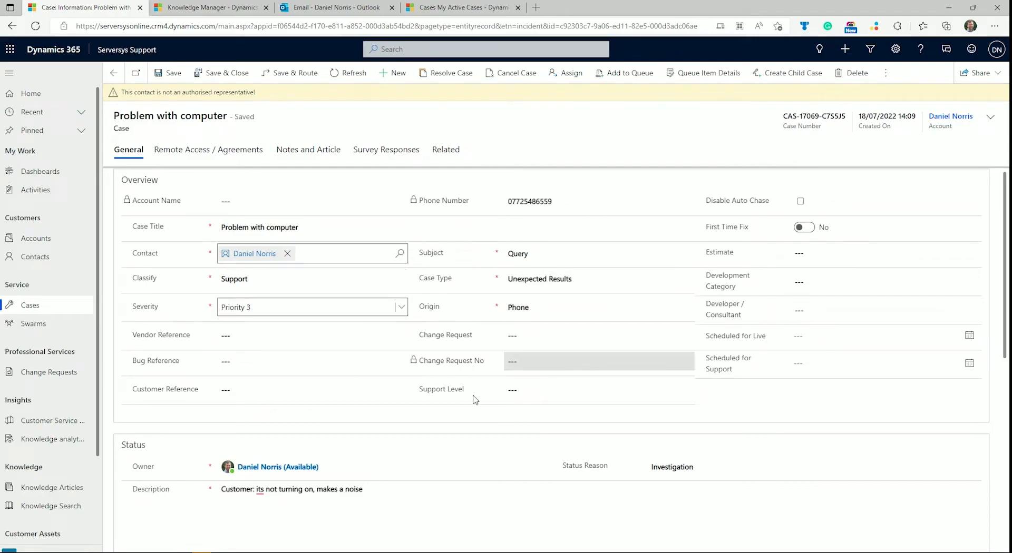
click(800, 202)
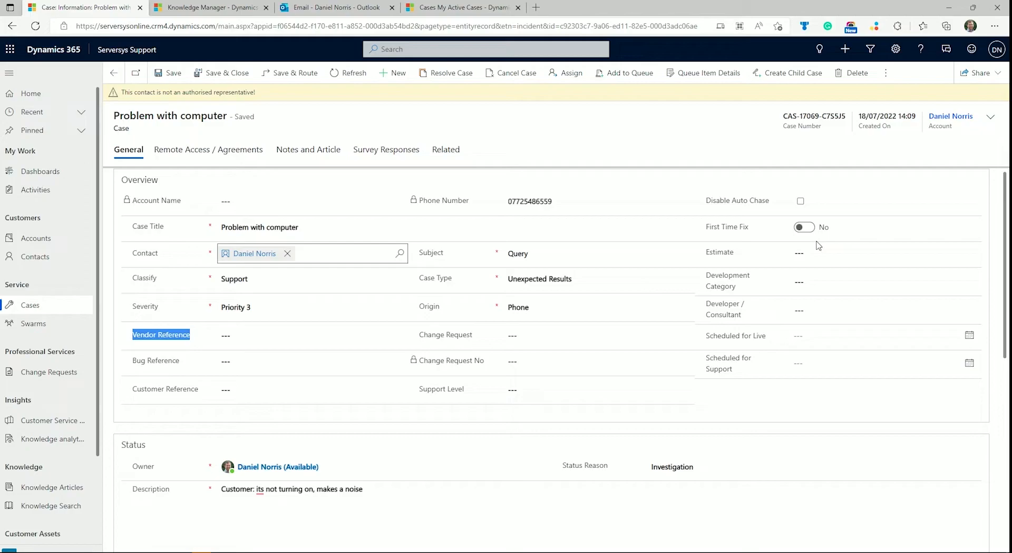
mouse_move(587, 329)
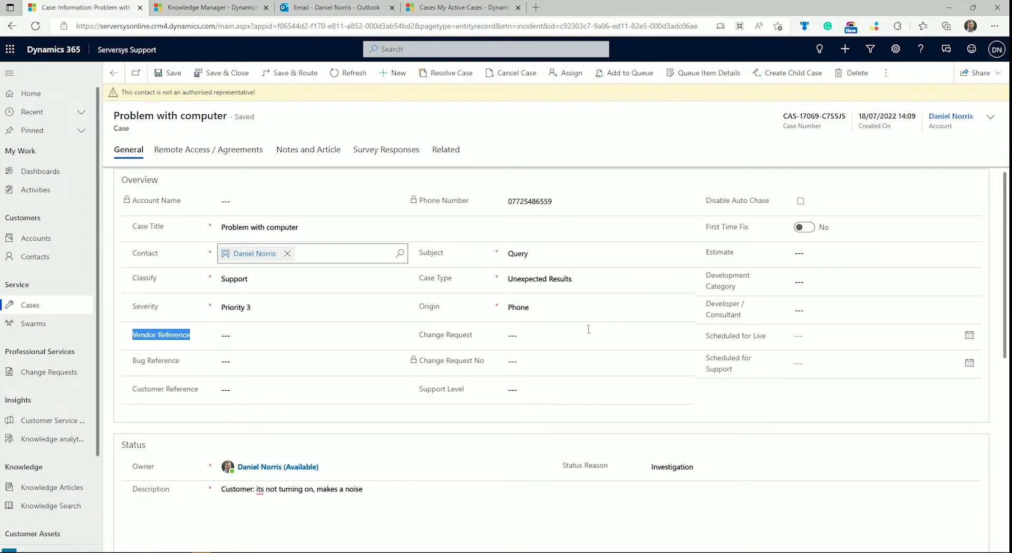
double_click(813, 116)
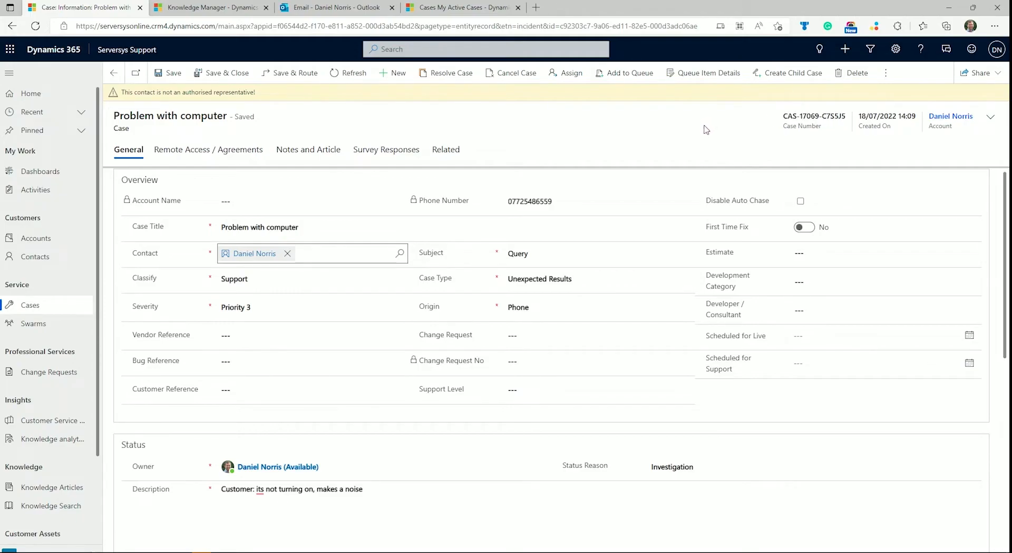
- Scroll through the case form to review its progress notes and dated customer, response and vendor updates
scroll(down, 3)
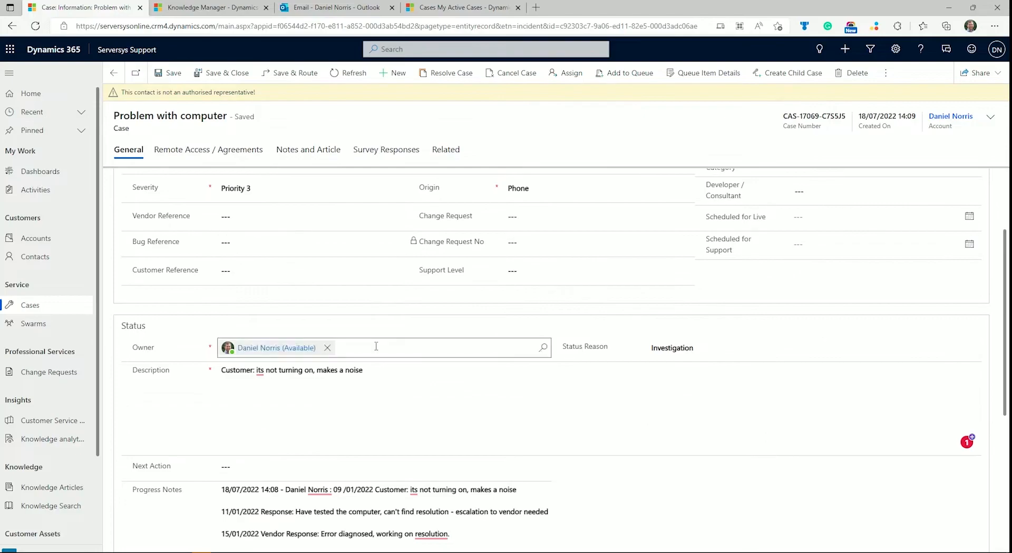
scroll(down, 3)
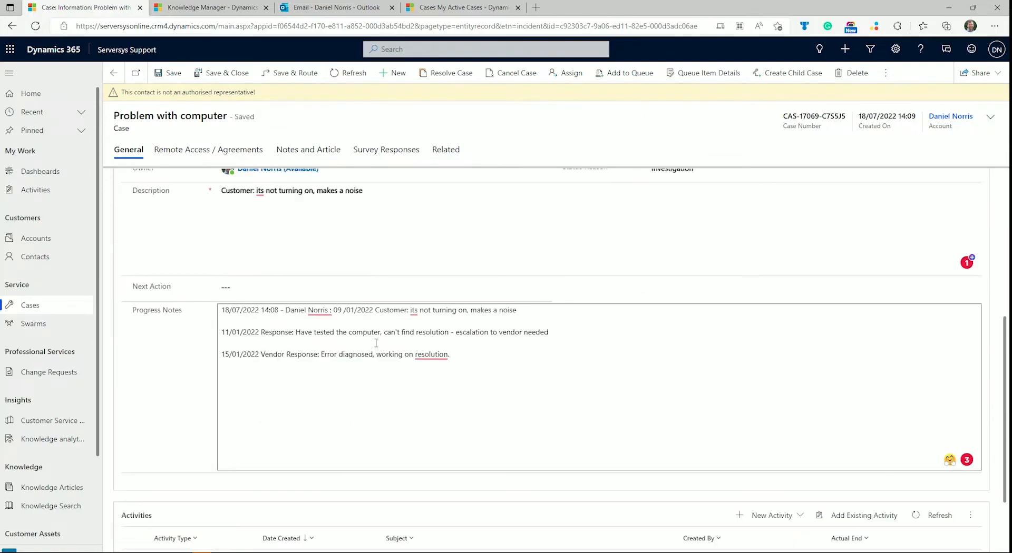
scroll(down, 3)
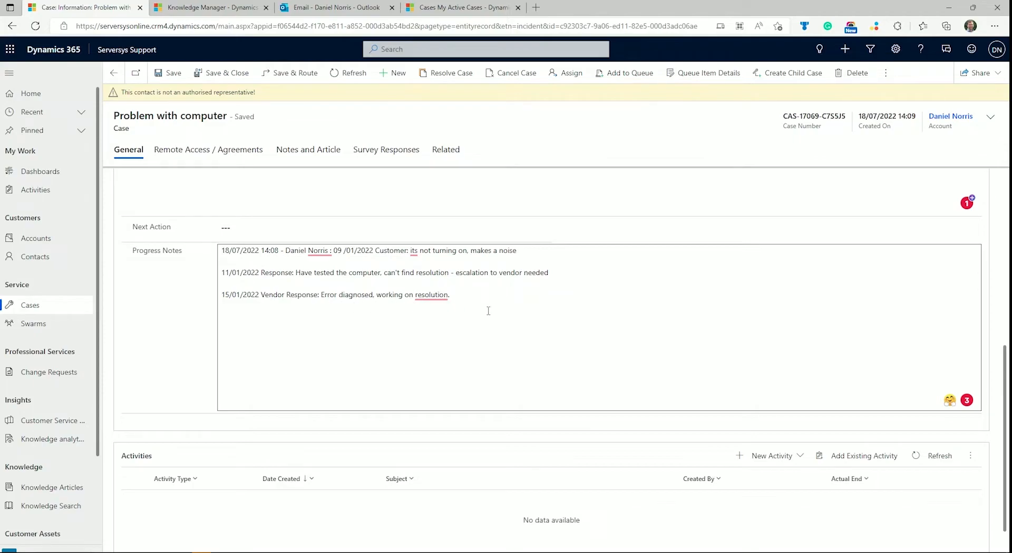
mouse_move(498, 315)
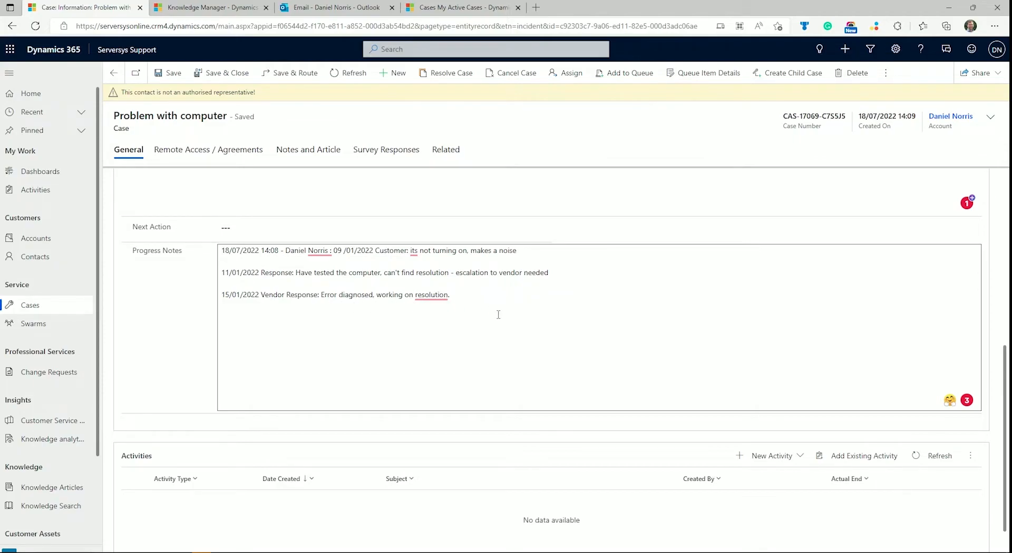
scroll(up, 3)
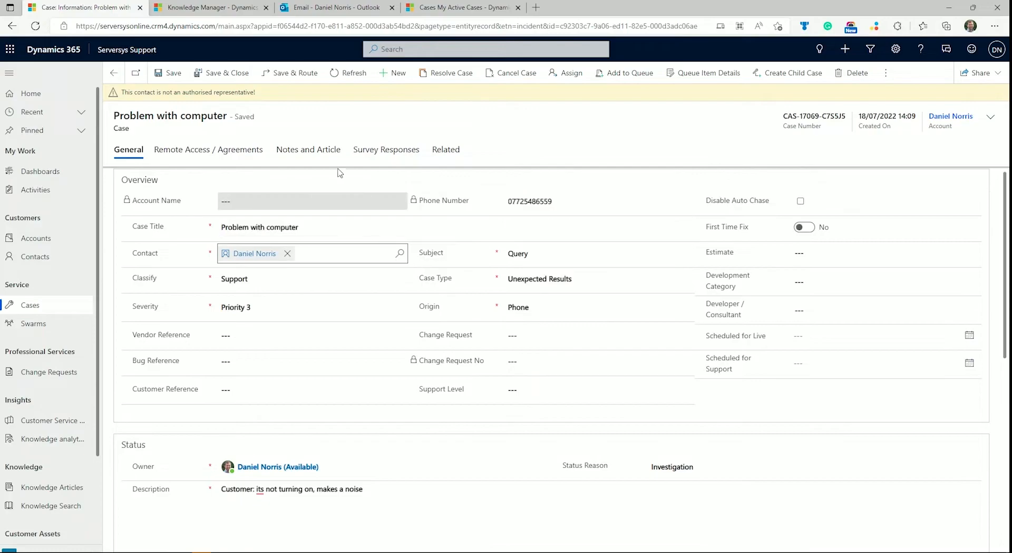
- Show the case's Survey Responses tab, which has no responses recorded yet
click(387, 149)
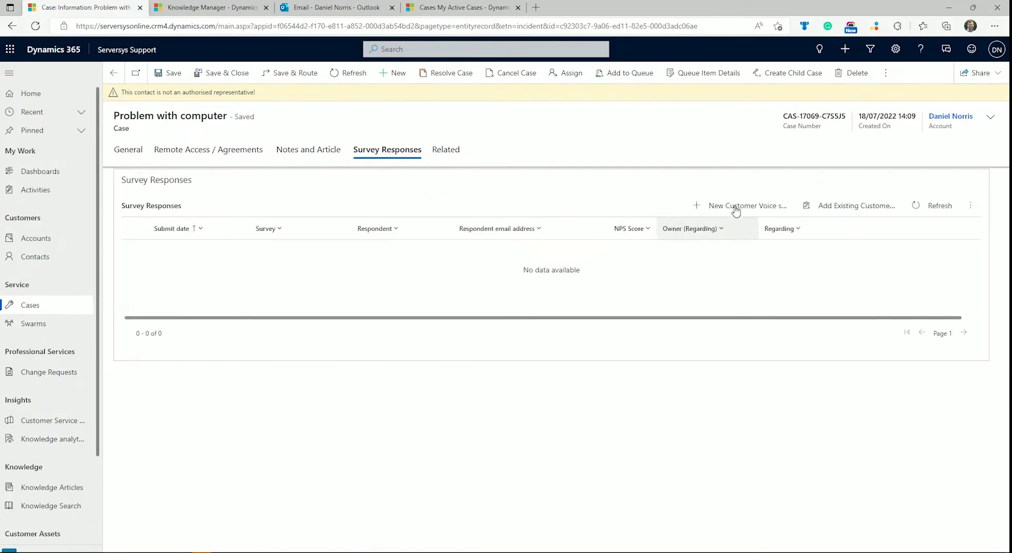
click(747, 206)
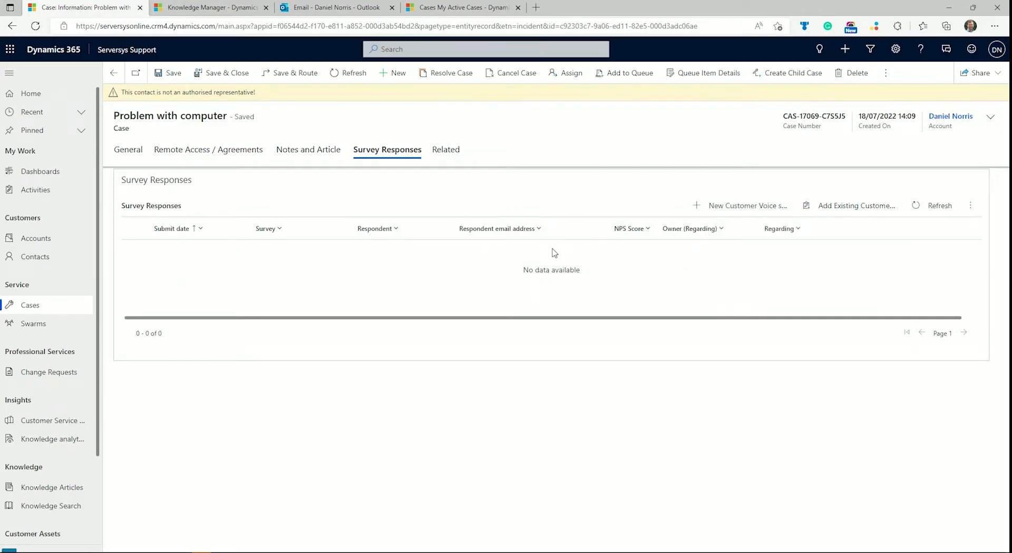
mouse_move(767, 231)
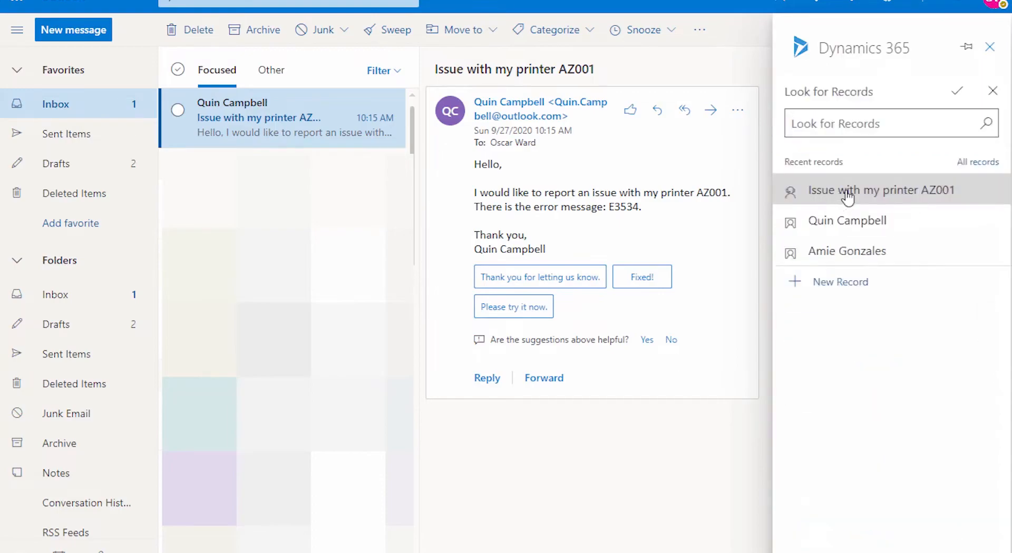
- Create a new case from the printer issue email with subject Service > Delivery and review its description
click(840, 282)
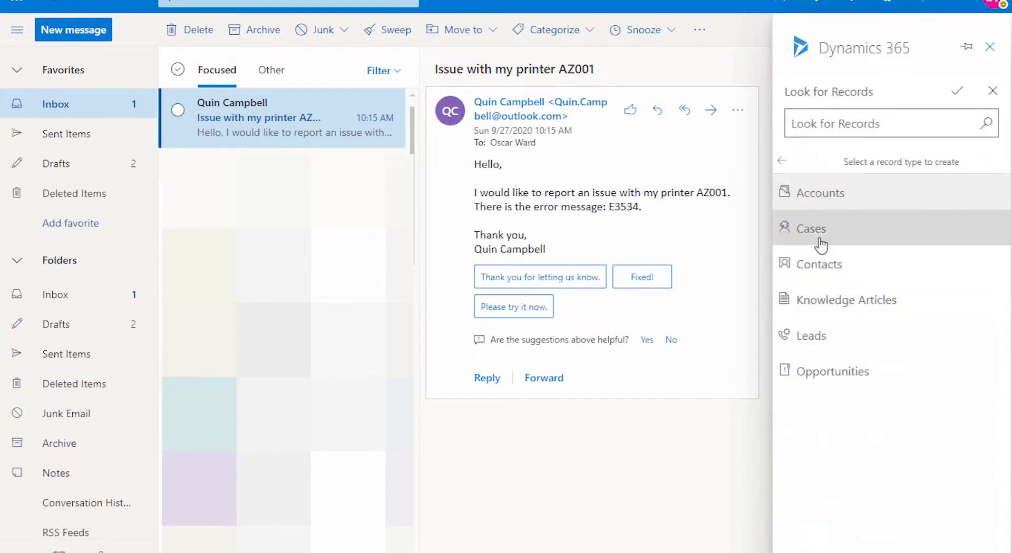
click(810, 229)
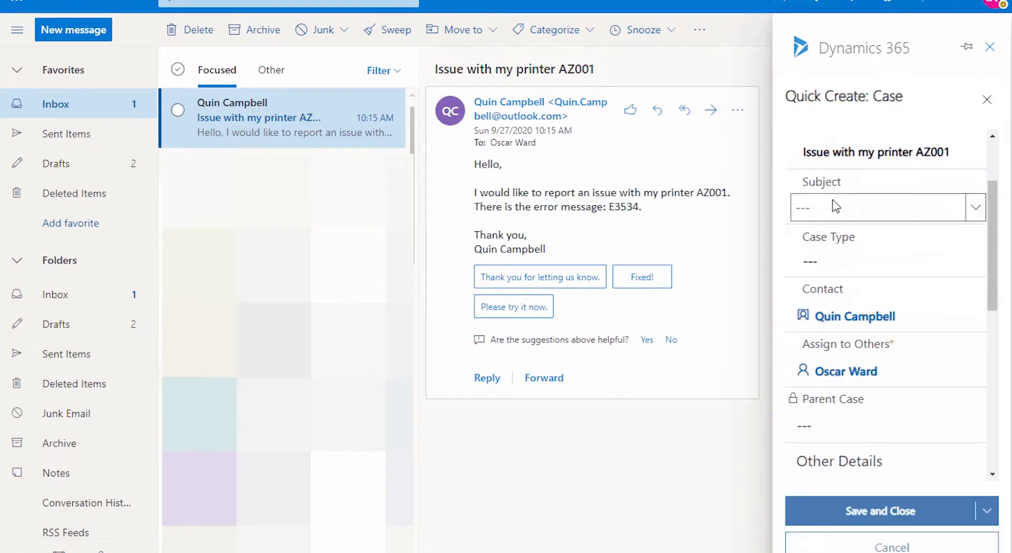
click(976, 207)
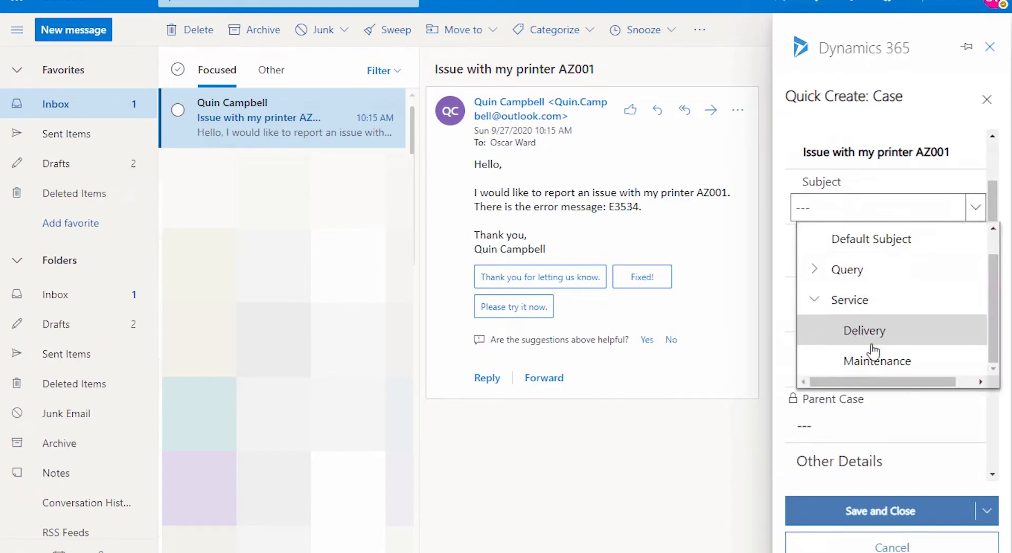
click(876, 360)
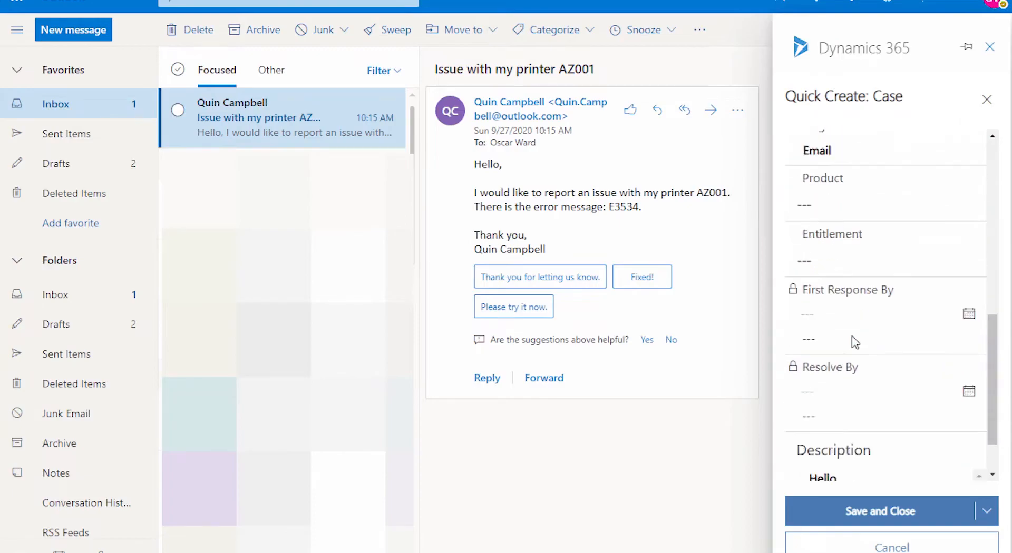
scroll(down, 3)
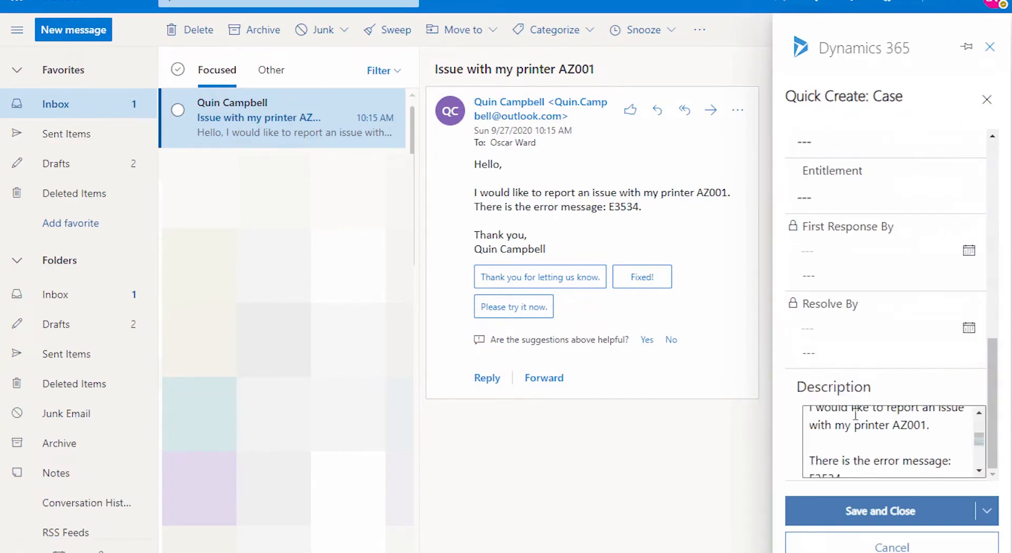
click(880, 511)
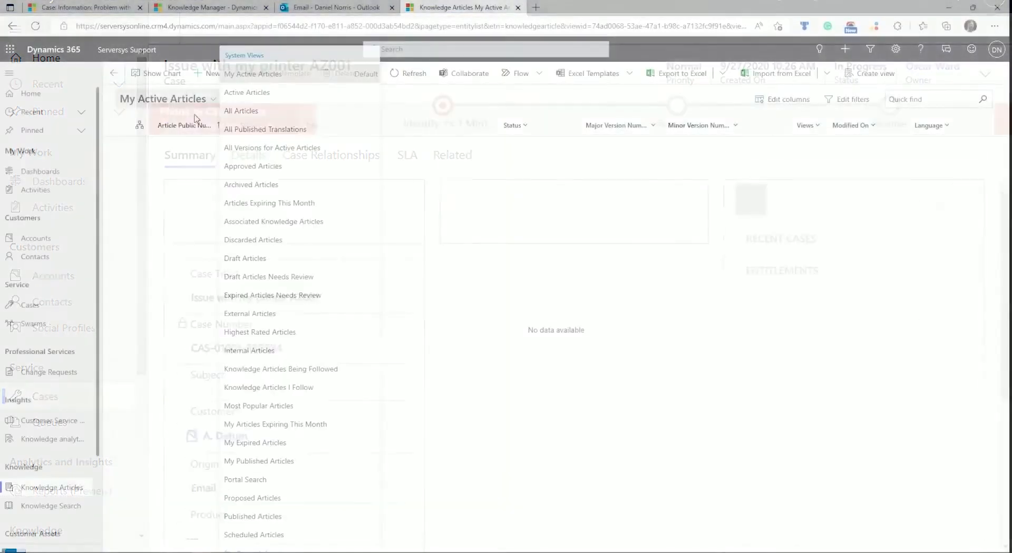
- Switch the view to All Articles and open the 'Add a Case to a Workflow' knowledge article
click(240, 111)
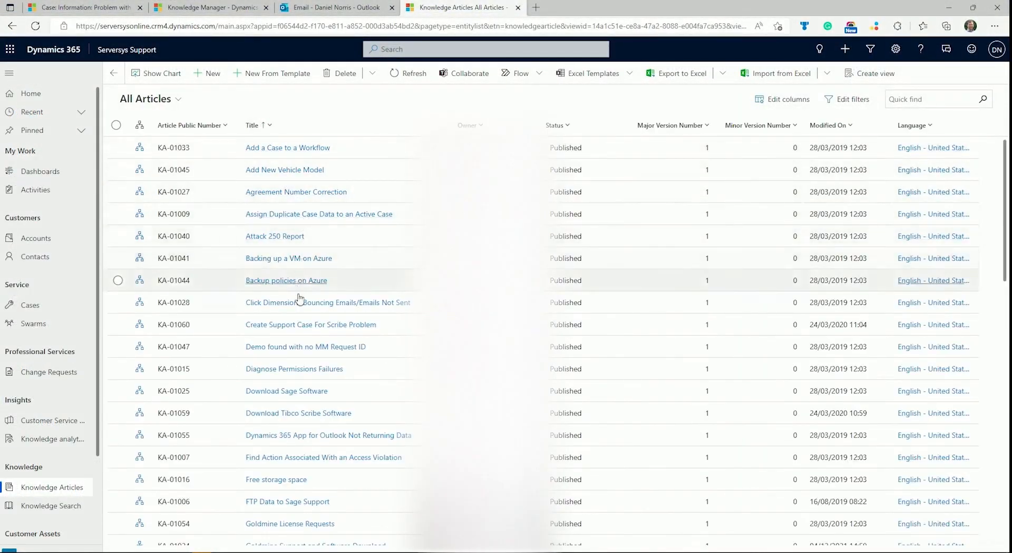
scroll(down, 3)
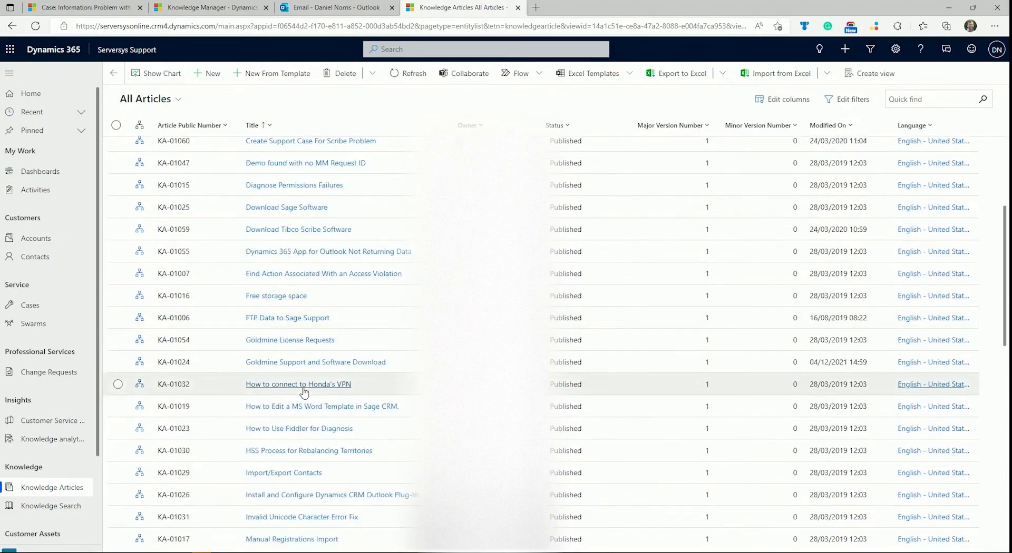
scroll(up, 3)
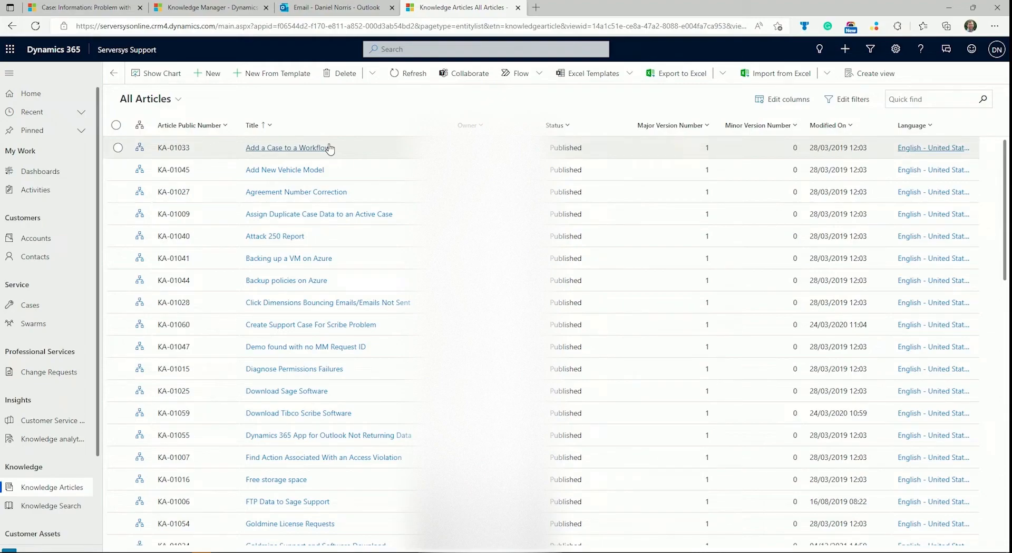
click(287, 148)
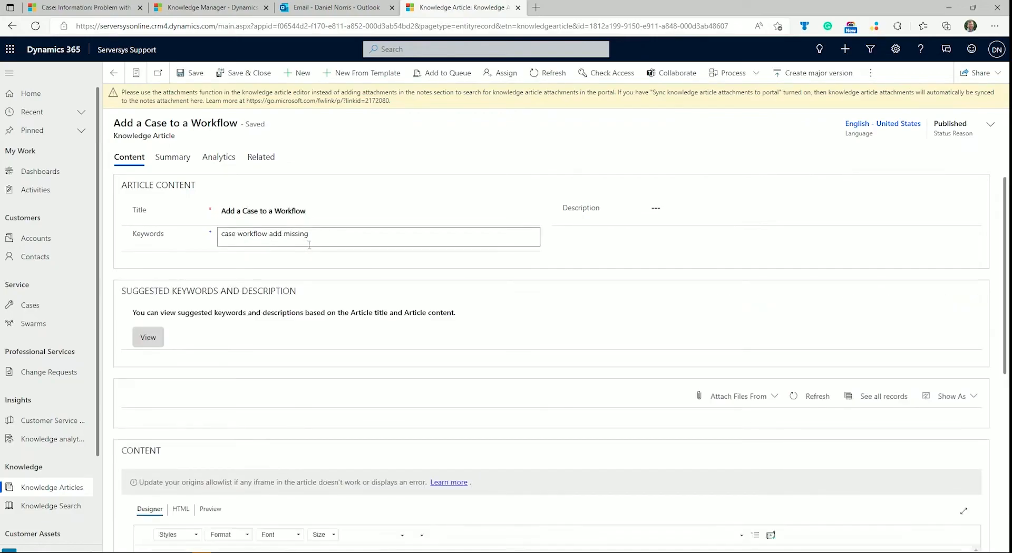
- Scroll through the article's Content section to read its SQL steps, then return to the top
scroll(down, 3)
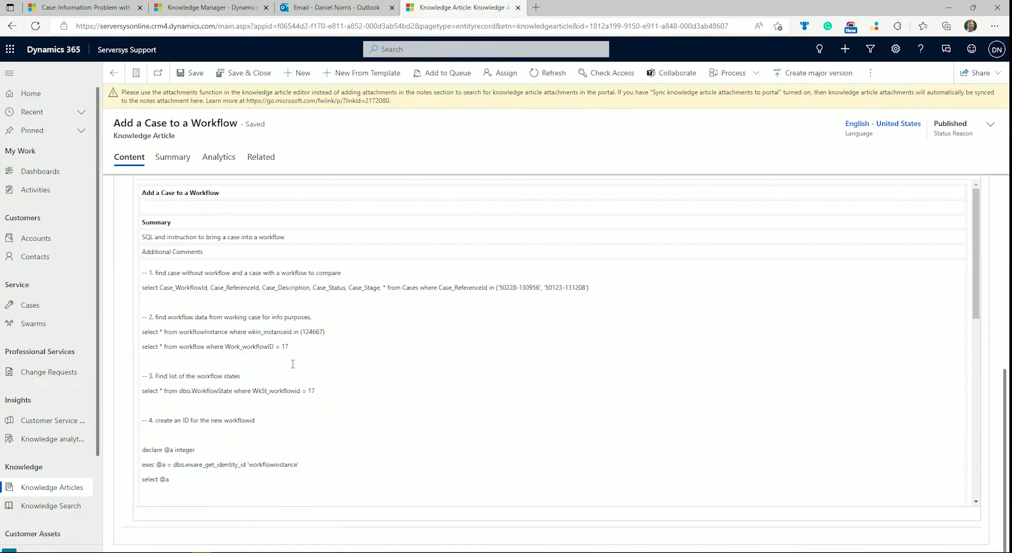
scroll(up, 3)
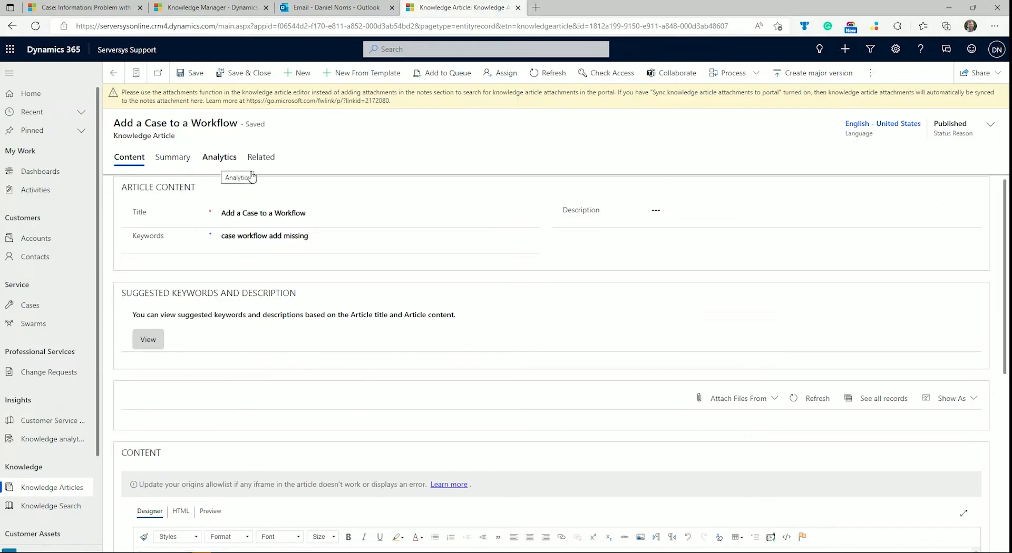
scroll(down, 3)
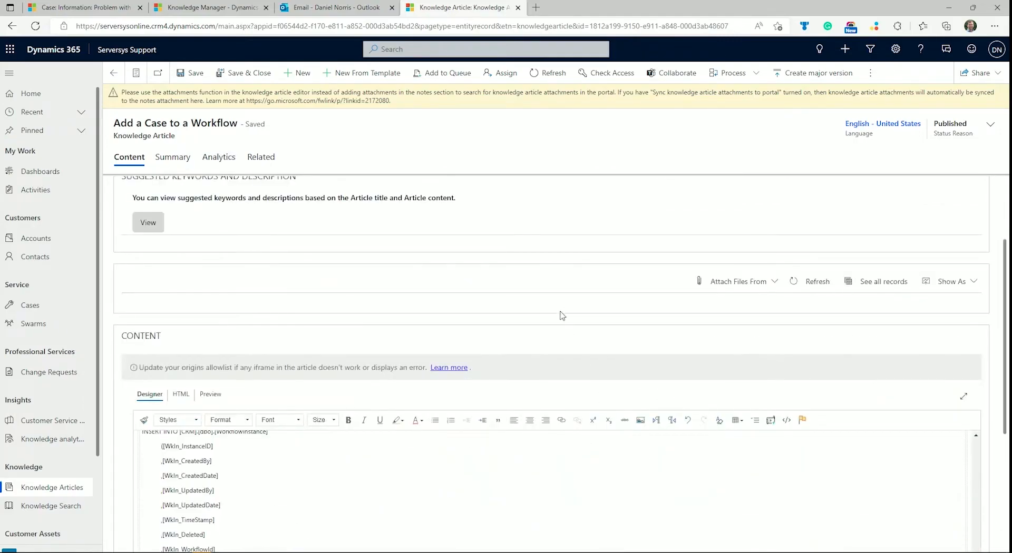
scroll(down, 3)
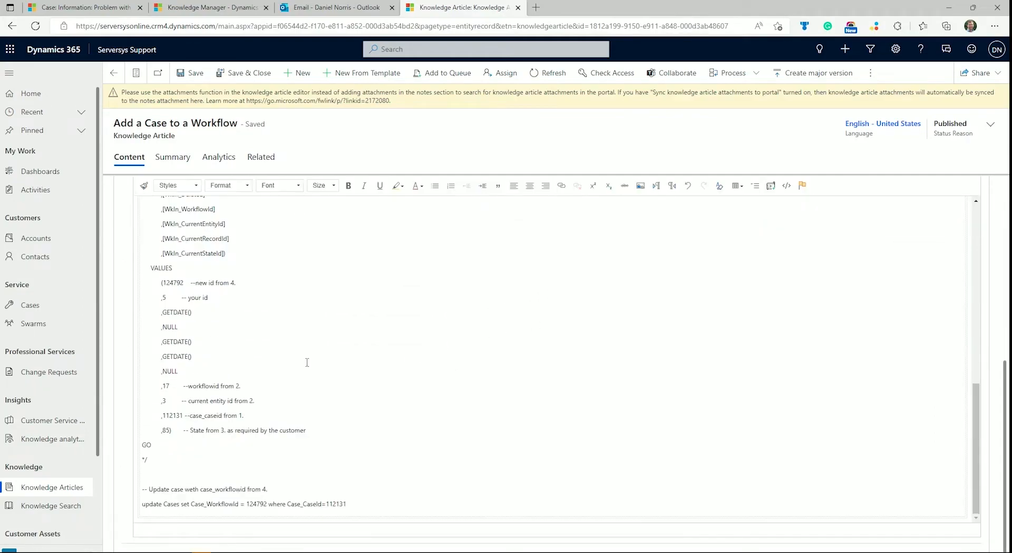
scroll(up, 3)
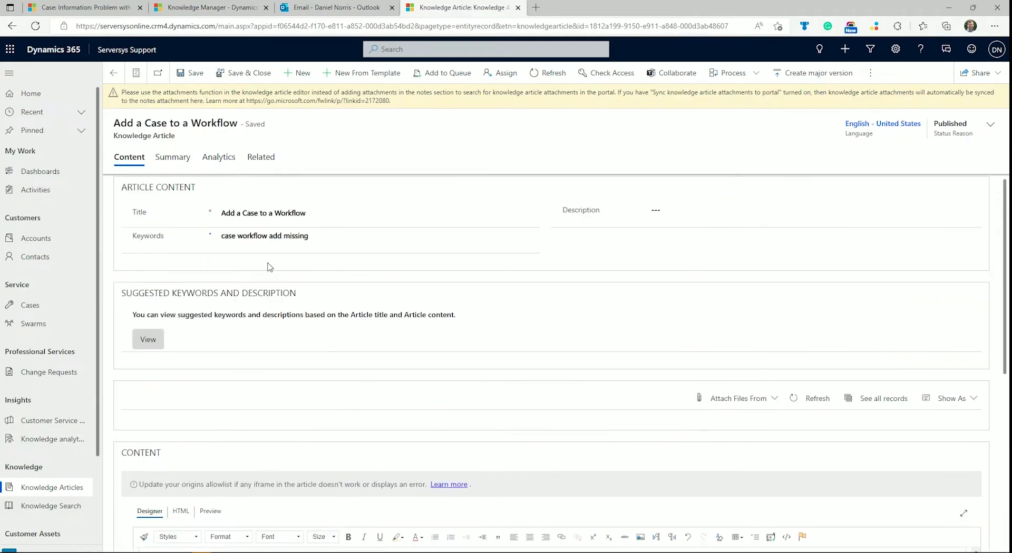
mouse_move(367, 72)
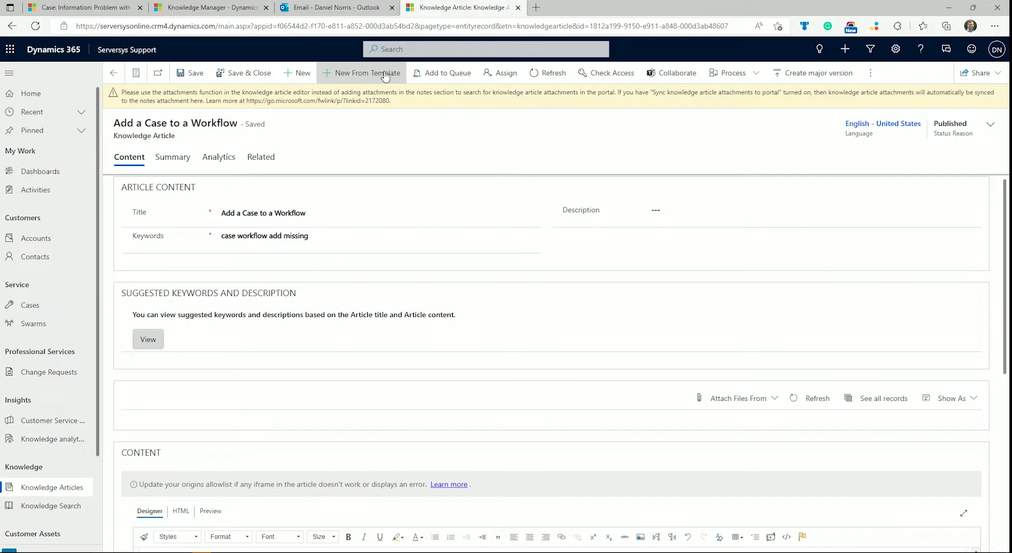
- Start an article via New From Template, find no templates, cancel and review the blank article form
click(366, 73)
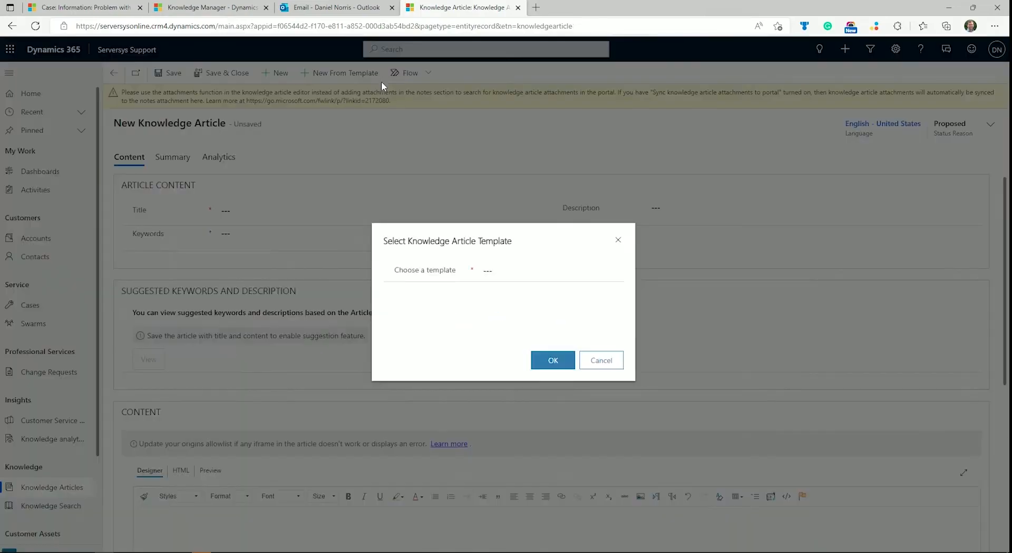
click(545, 270)
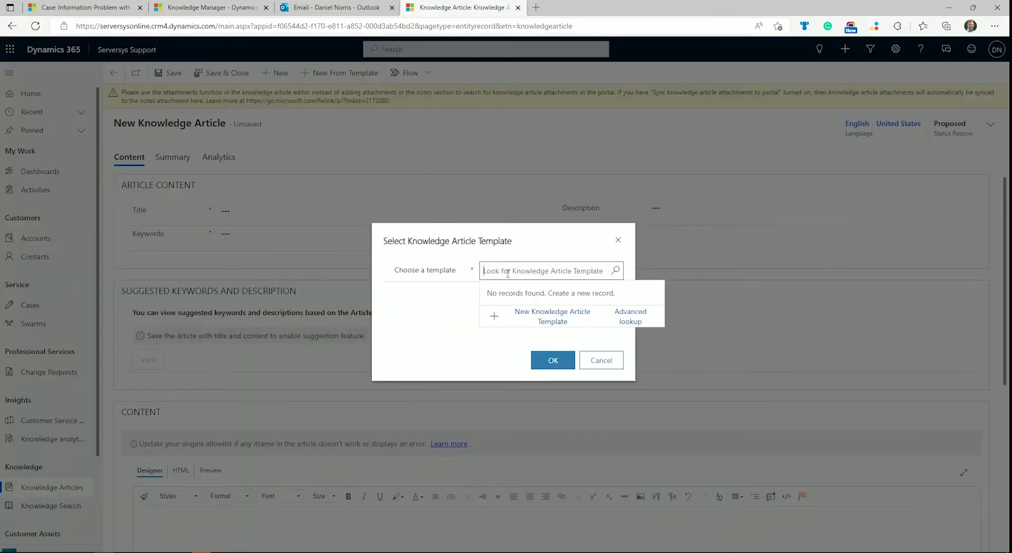
click(599, 360)
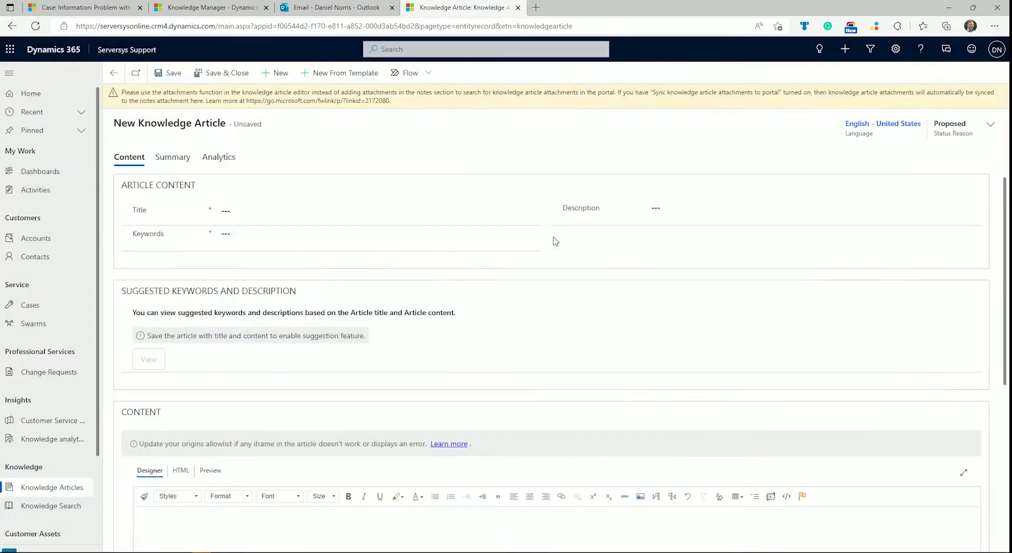
scroll(down, 3)
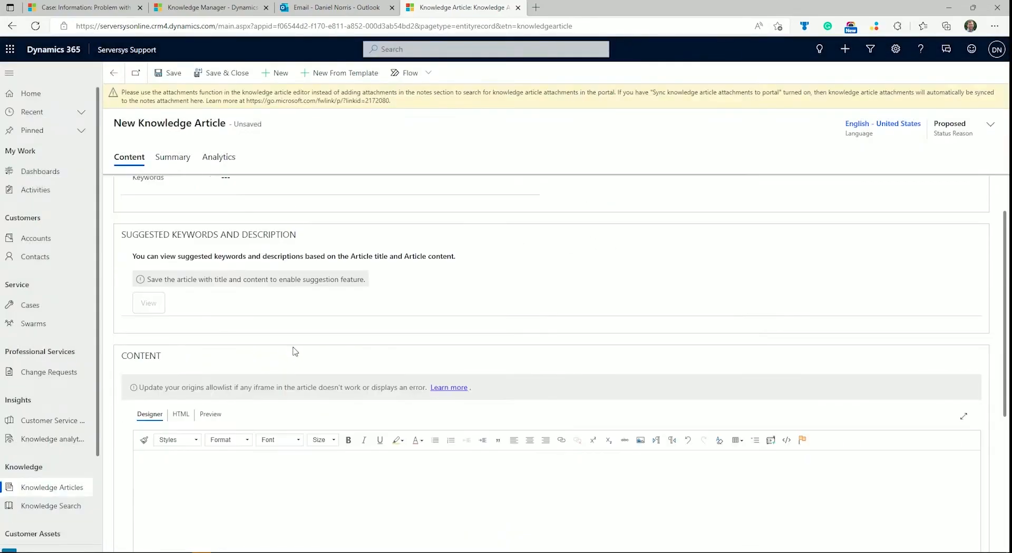
scroll(down, 3)
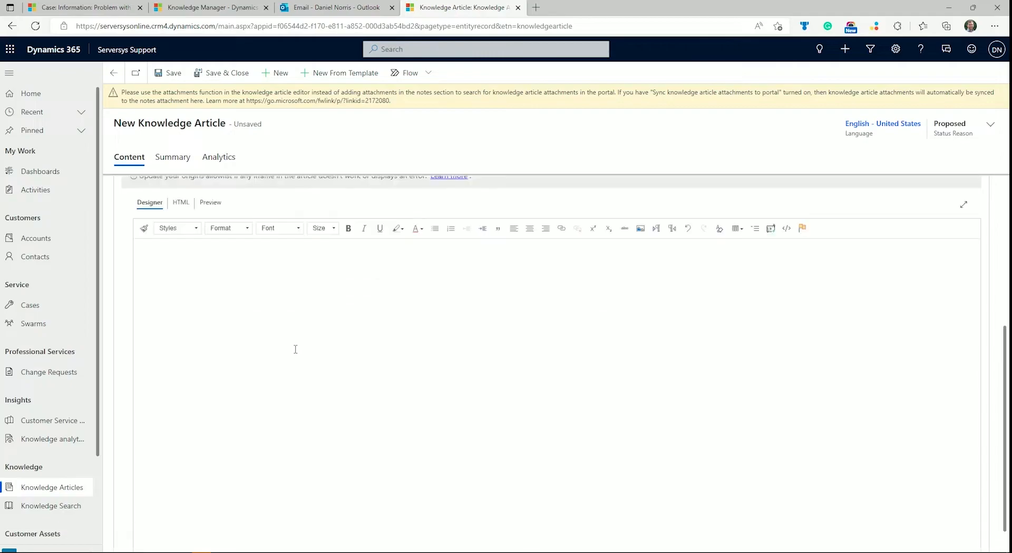
scroll(up, 3)
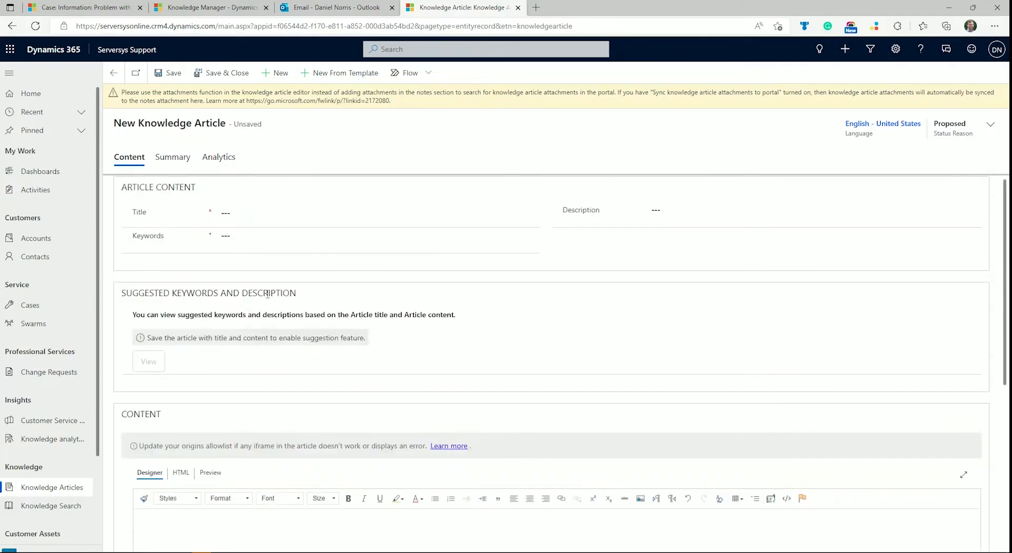
mouse_move(265, 293)
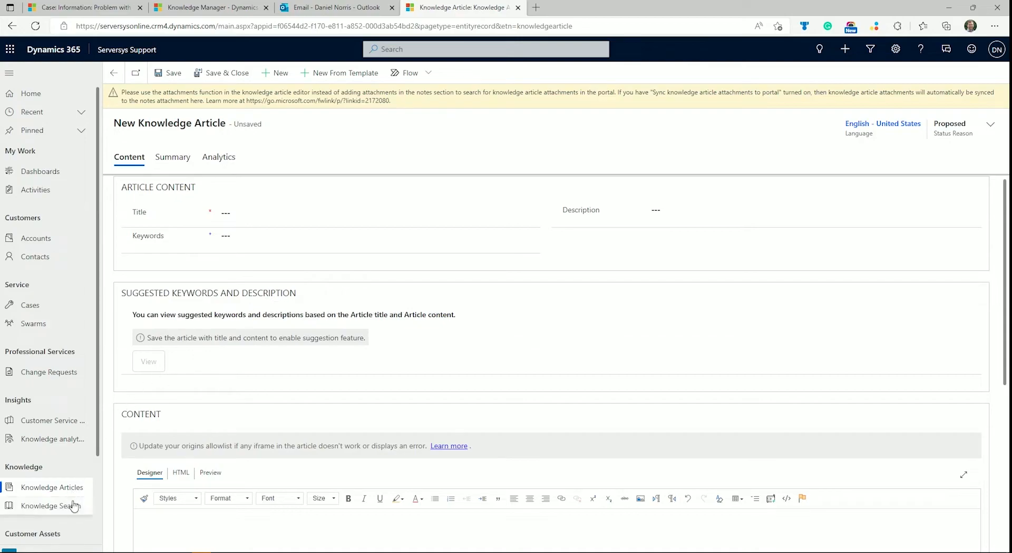
- In Knowledge Search, search 'computer' for two results, then 'problem' for nine matching articles
click(51, 506)
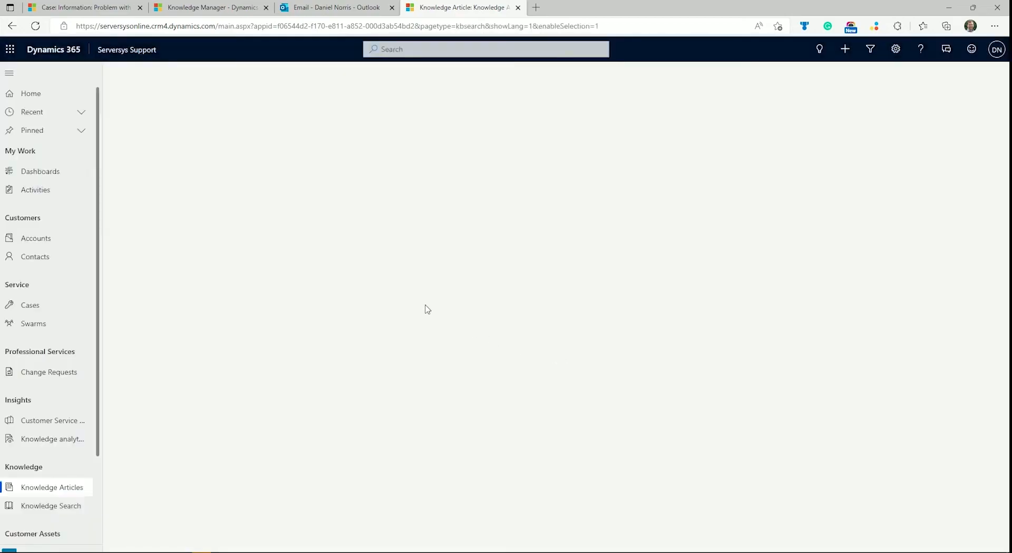
click(50, 506)
text(c)
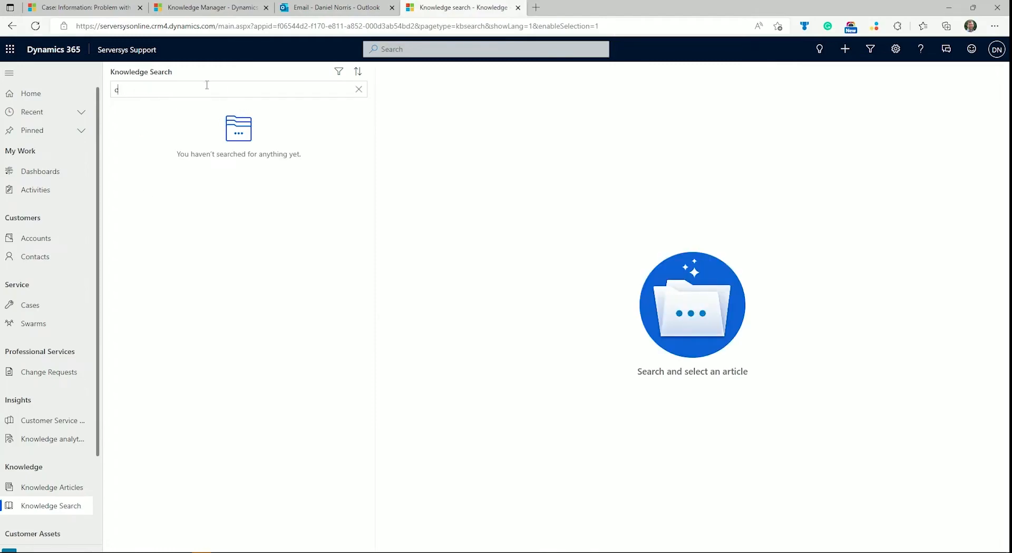
text(omputer)
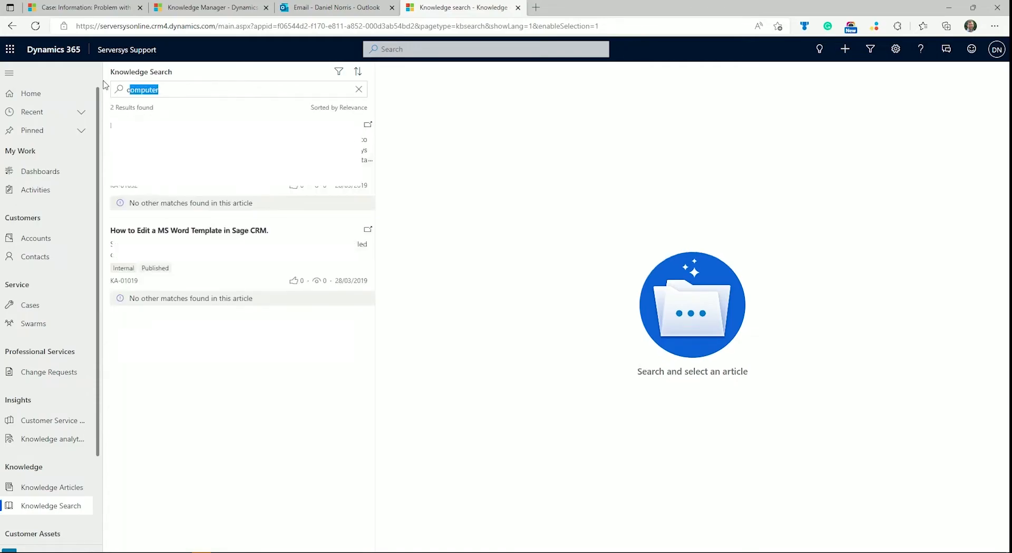
text(problem)
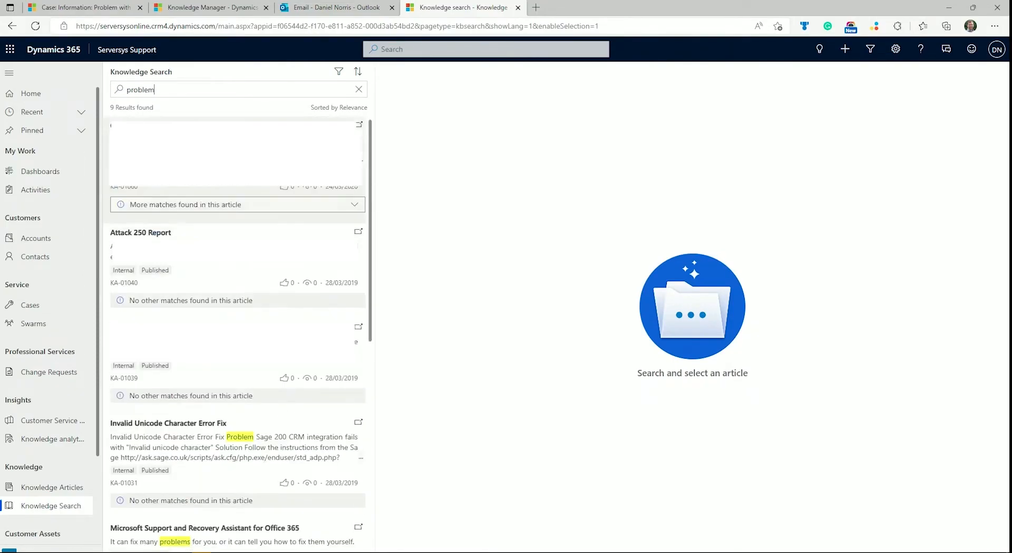
- Preview the Attack 250 Report result and pop it out into its own browser tab
click(140, 232)
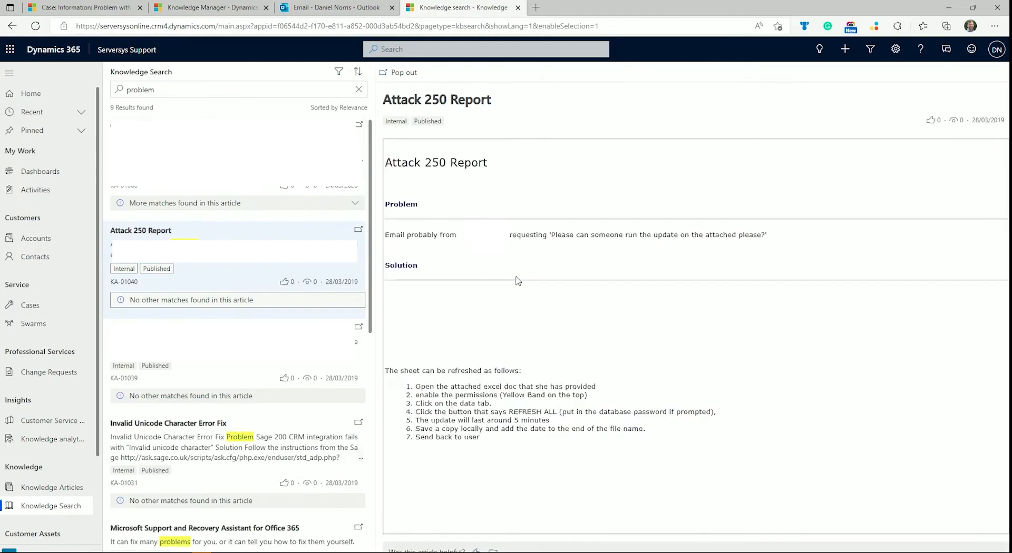
mouse_move(596, 320)
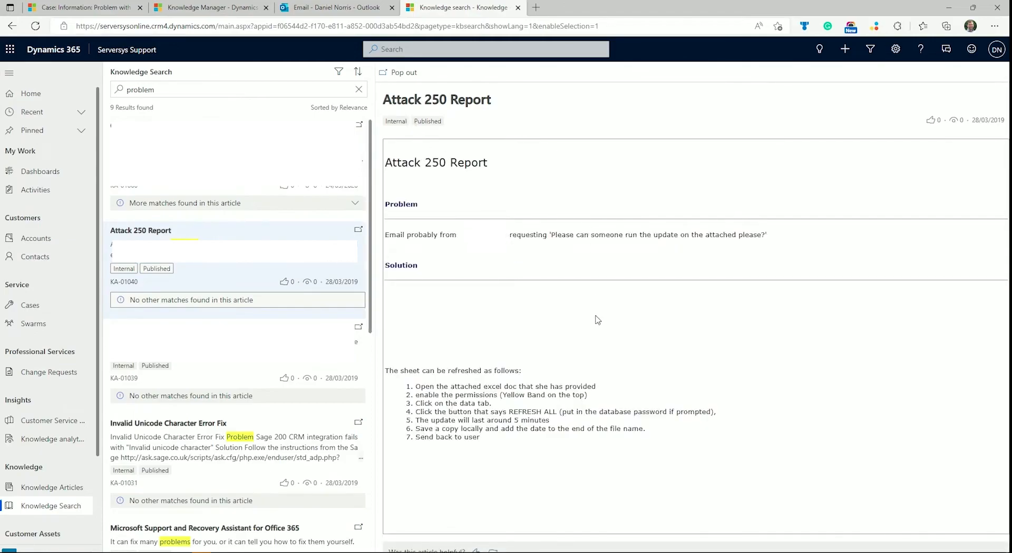
mouse_move(520, 281)
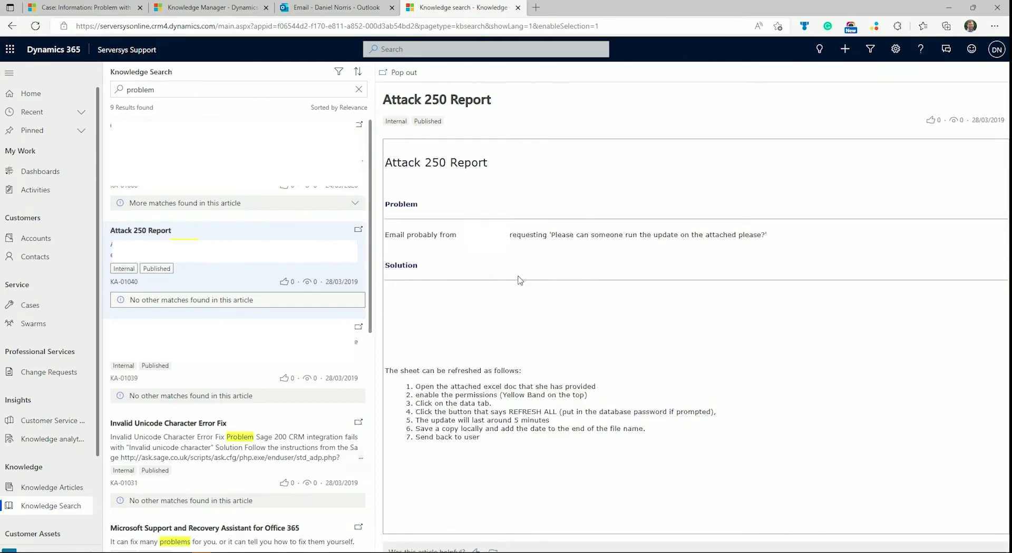
mouse_move(599, 356)
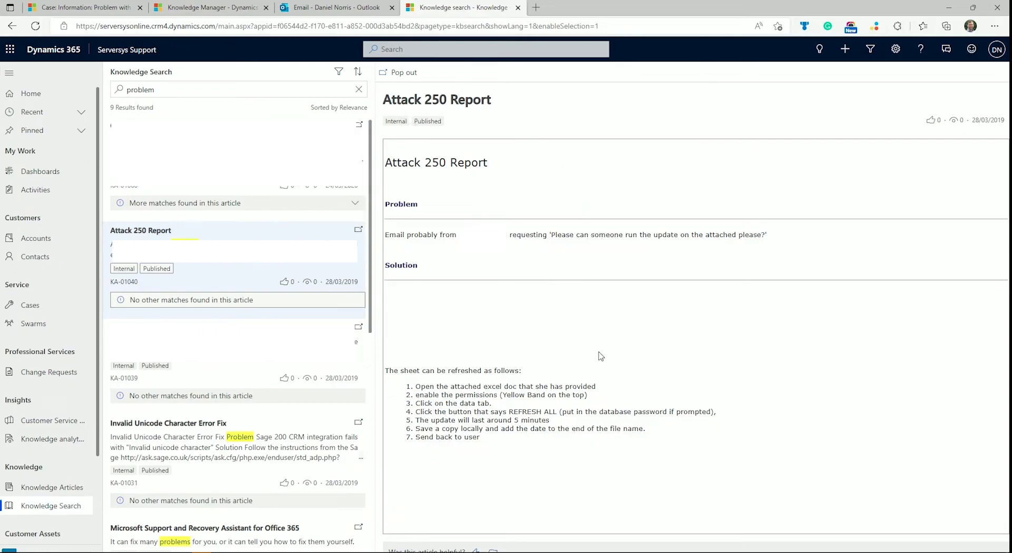
mouse_move(449, 83)
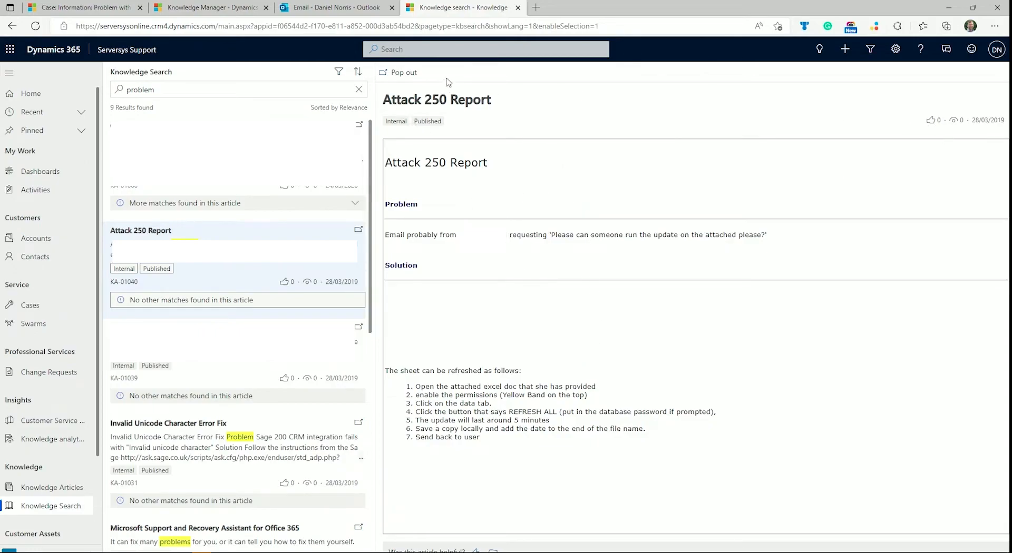
click(403, 73)
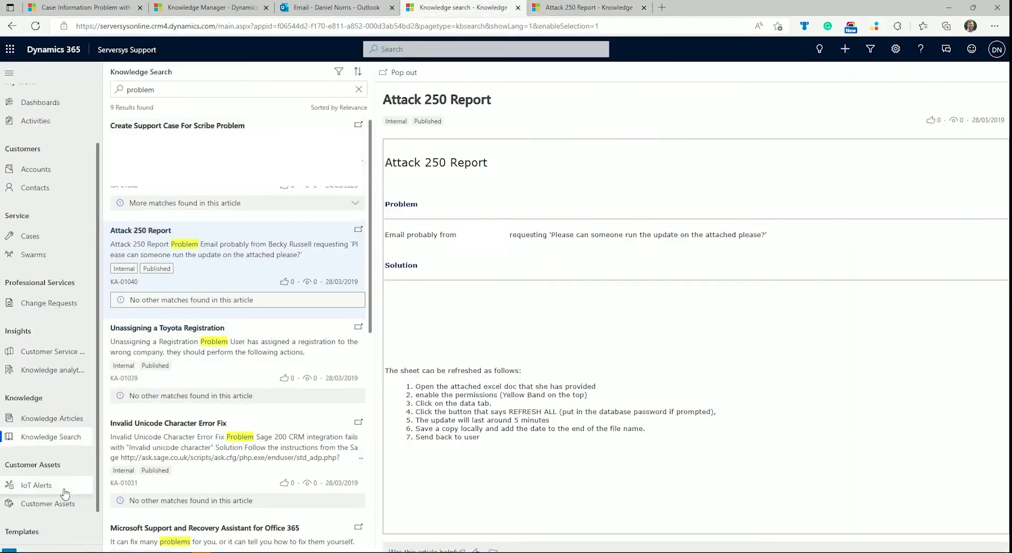
- Review the Account Reconnect template's subject and body, then return to the All Email Templates list
click(44, 517)
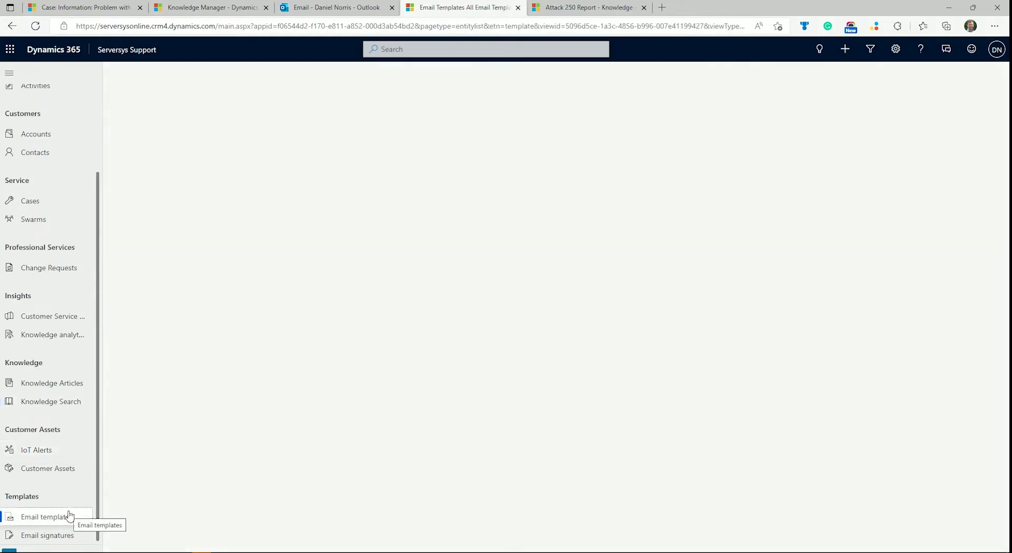
click(45, 517)
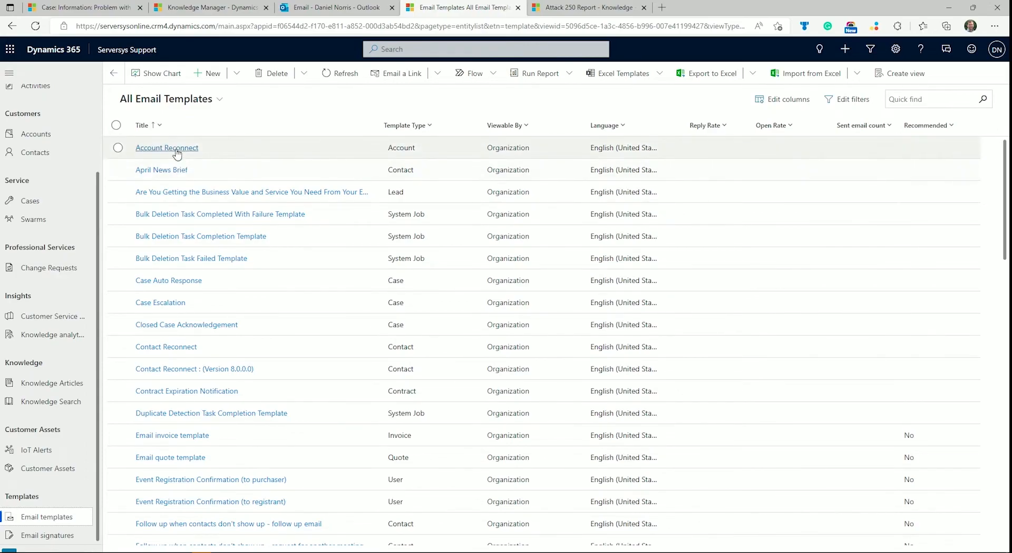
click(166, 148)
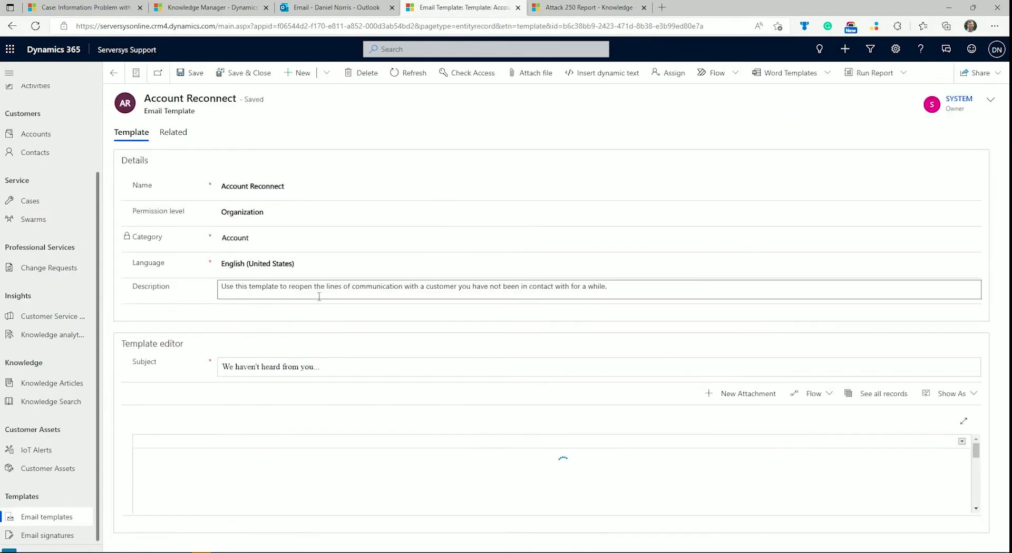
scroll(down, 3)
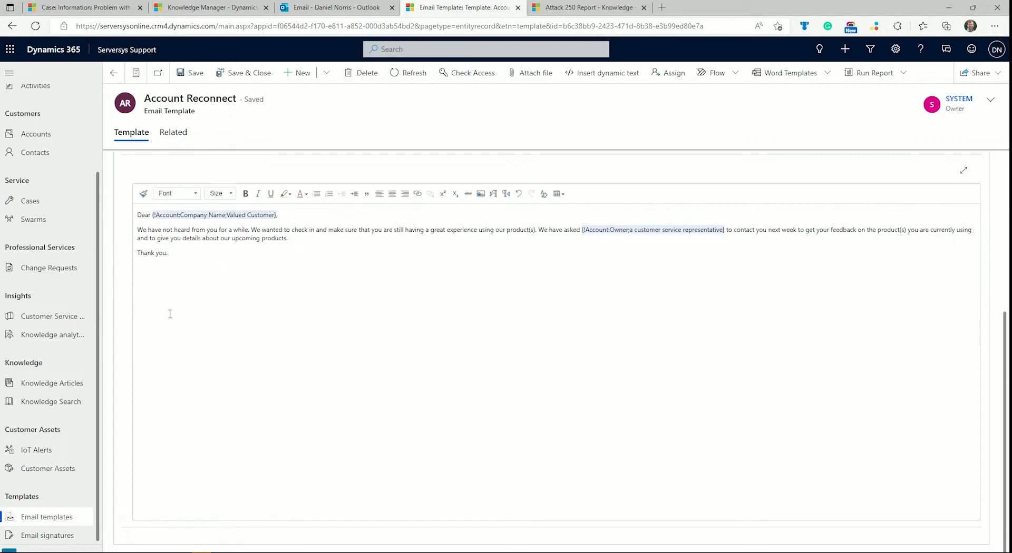
scroll(up, 3)
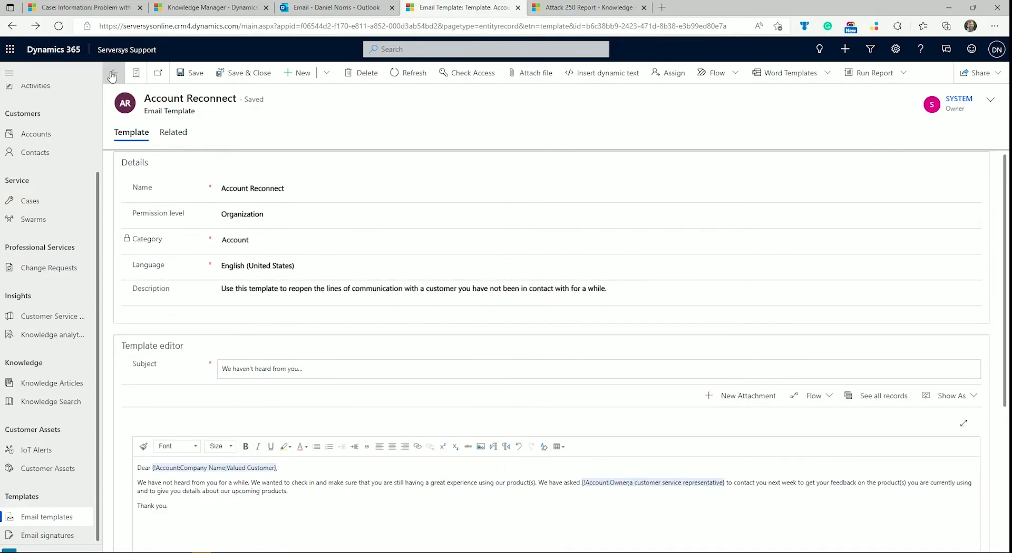
click(110, 72)
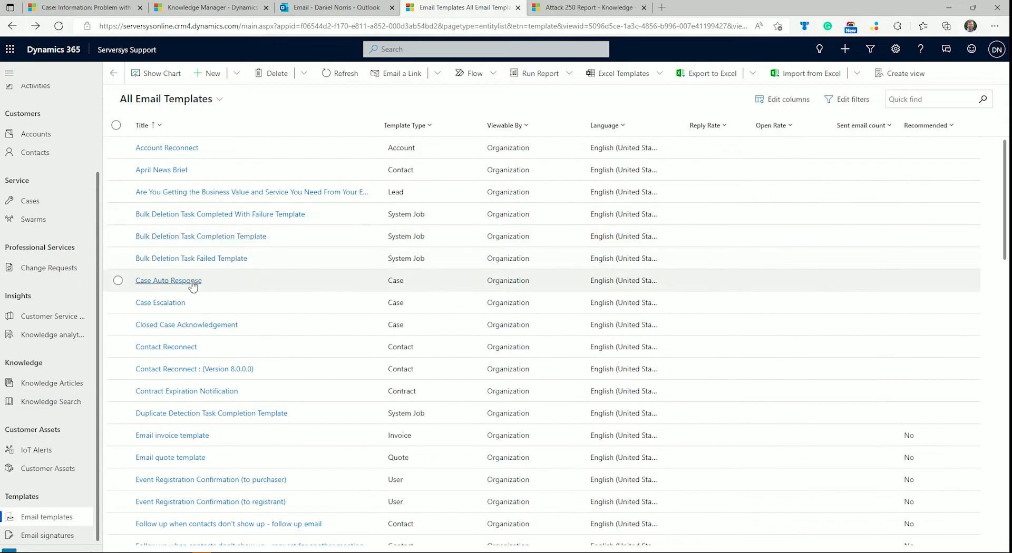
click(168, 281)
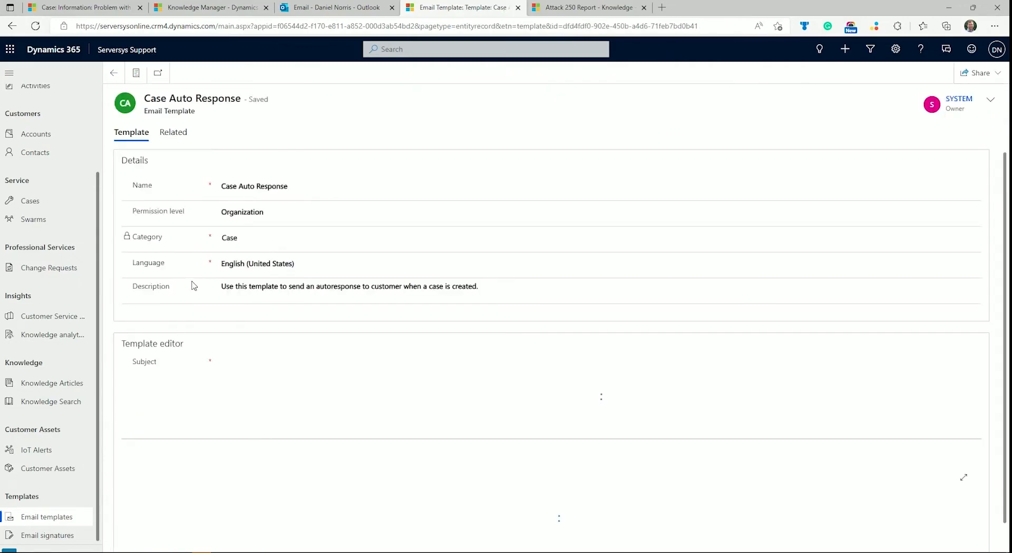
scroll(down, 3)
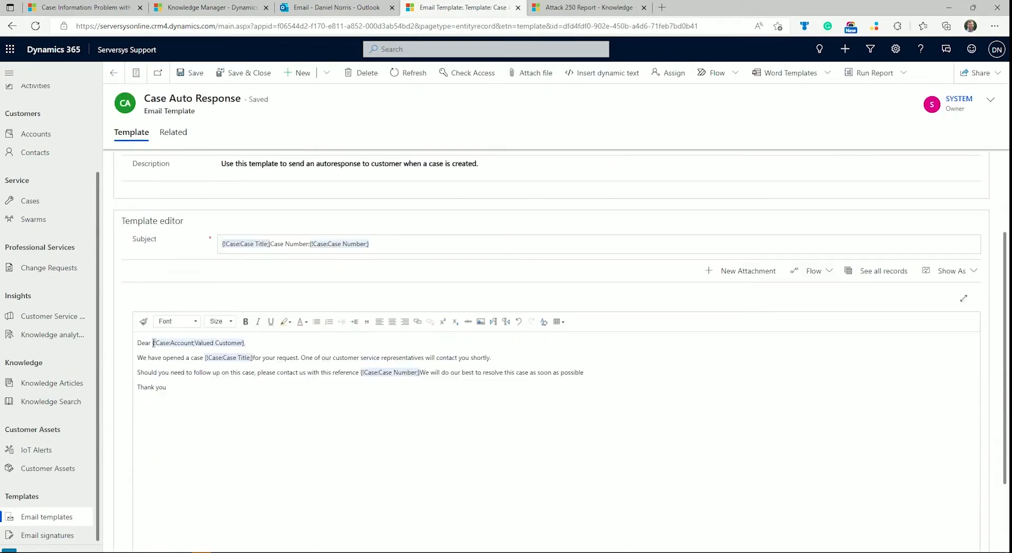
double_click(199, 342)
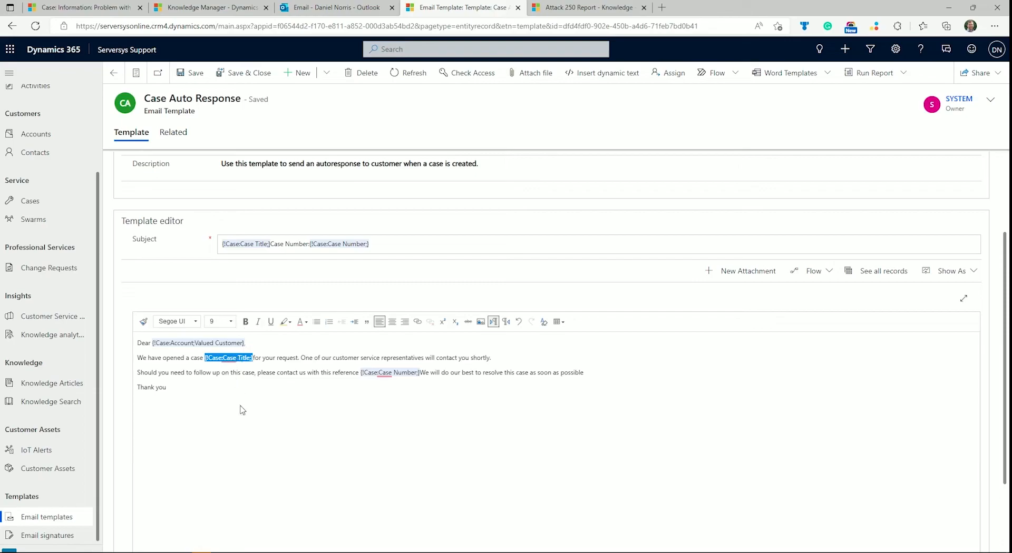
scroll(up, 3)
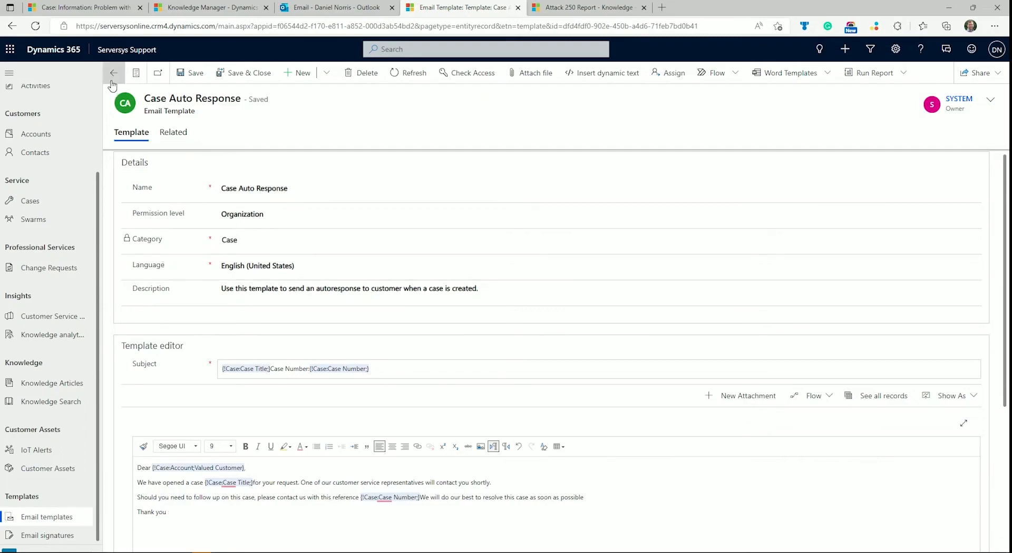
click(114, 73)
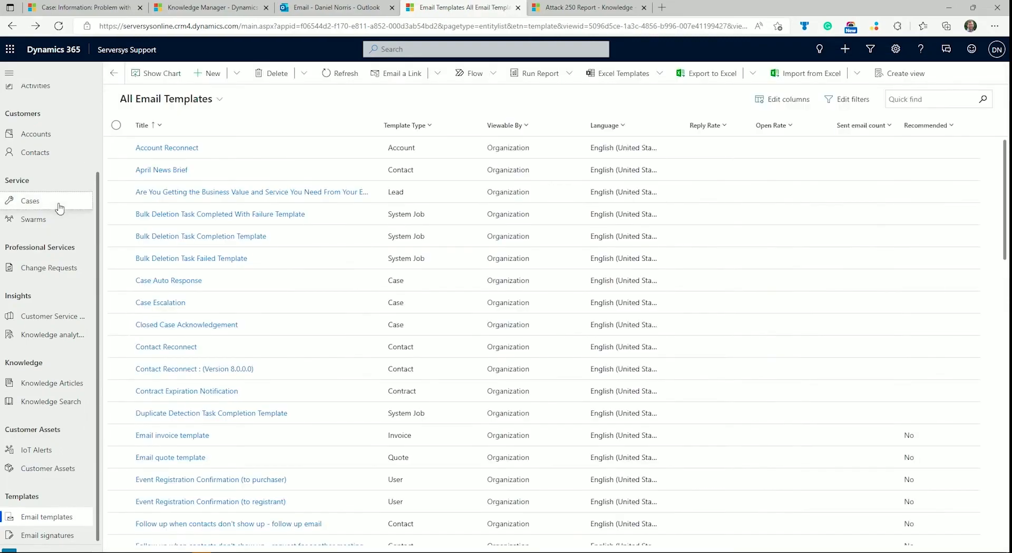
- Start Teams collaboration on the Problem with computer case, then show the empty Active swarms list
click(31, 200)
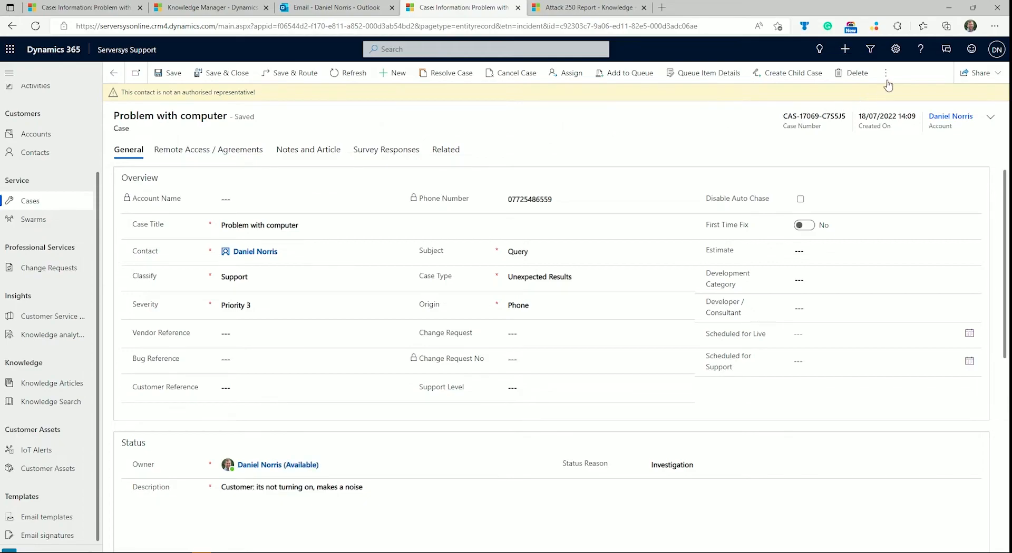
click(886, 72)
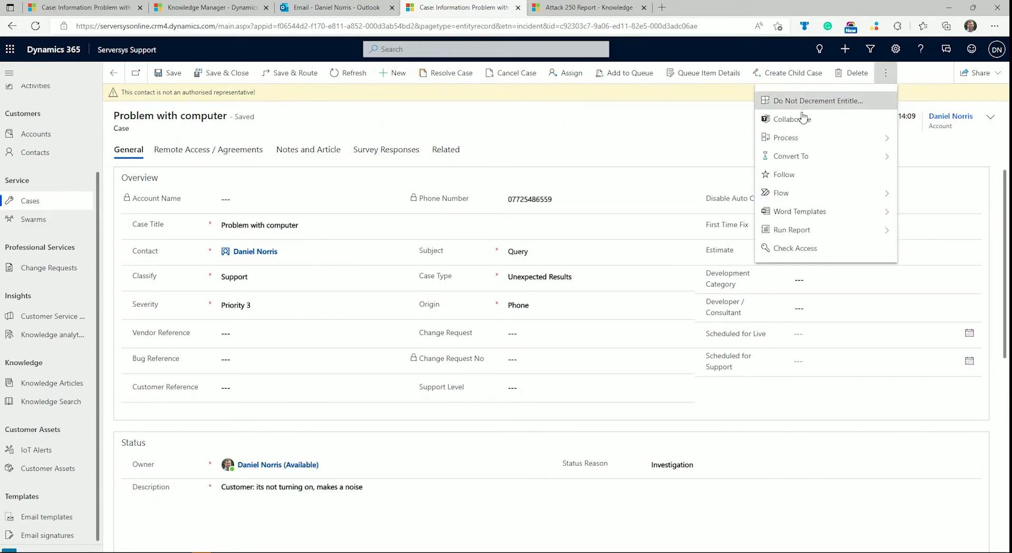
click(789, 119)
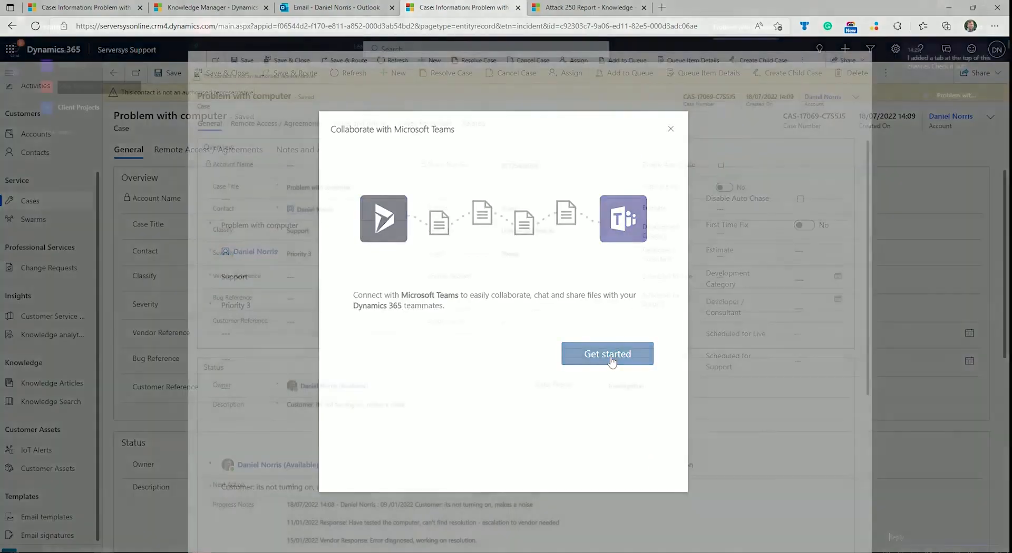
click(606, 353)
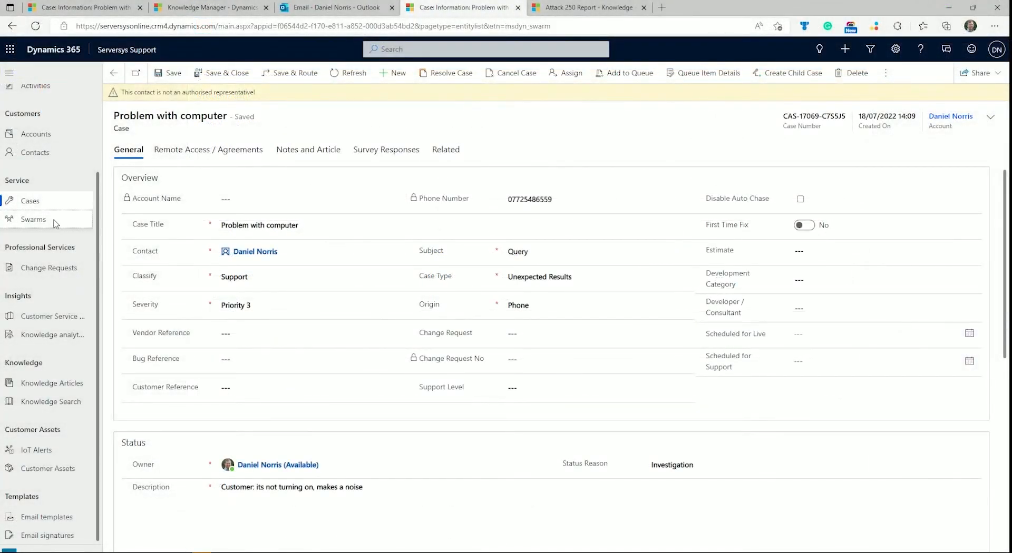
click(33, 219)
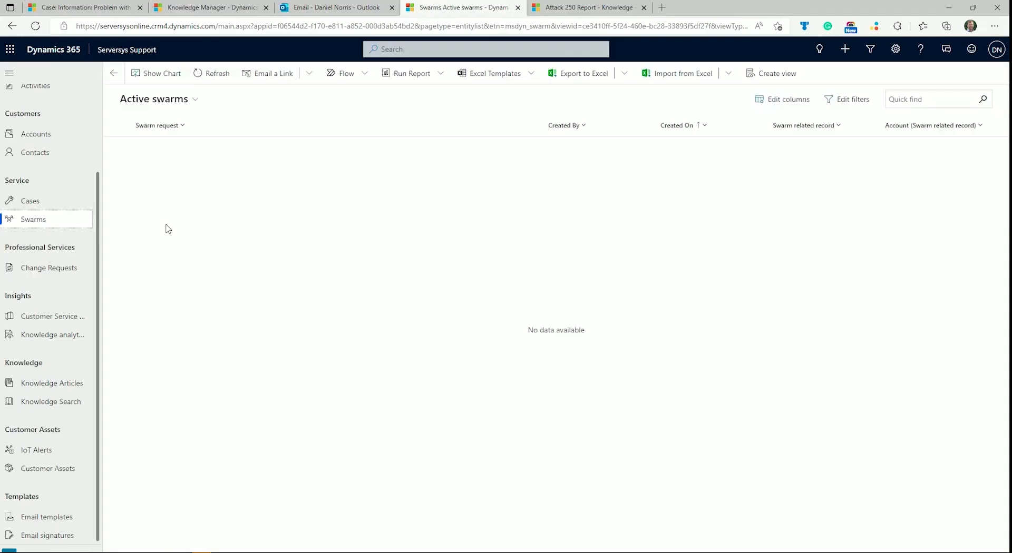